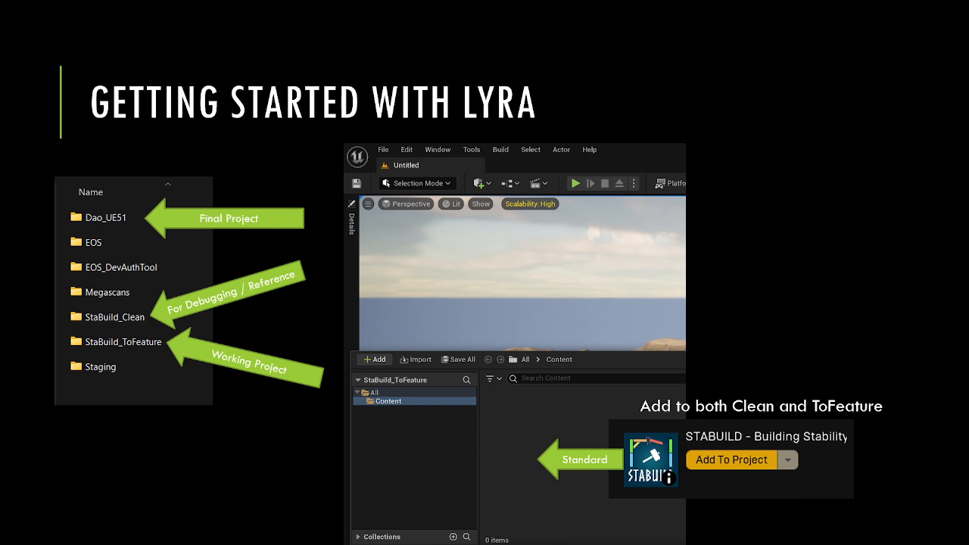
mouse_move(775, 196)
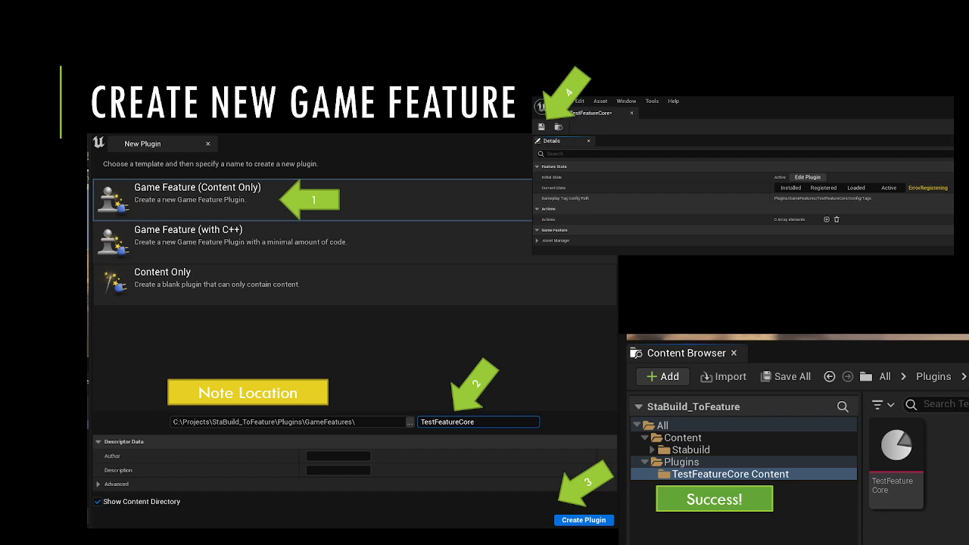
mouse_move(729, 83)
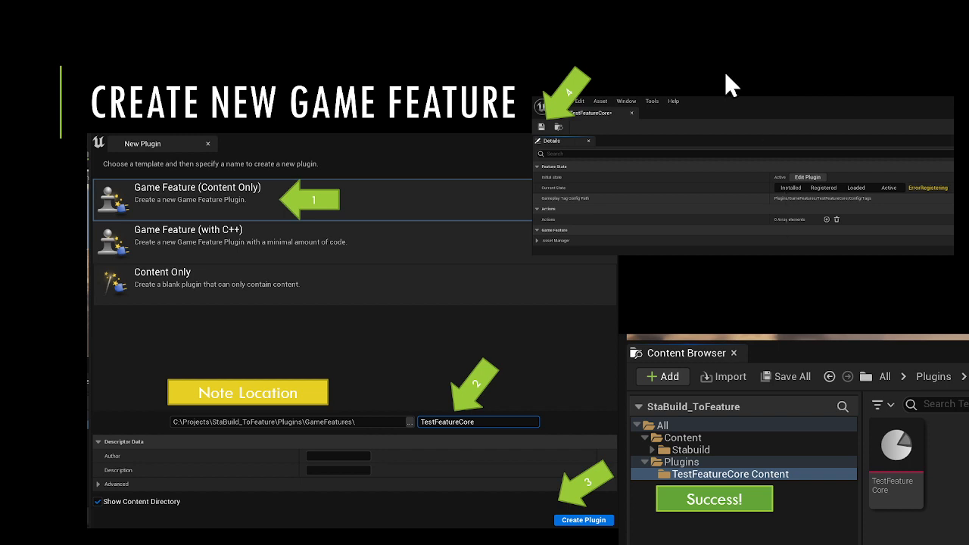
mouse_move(218, 206)
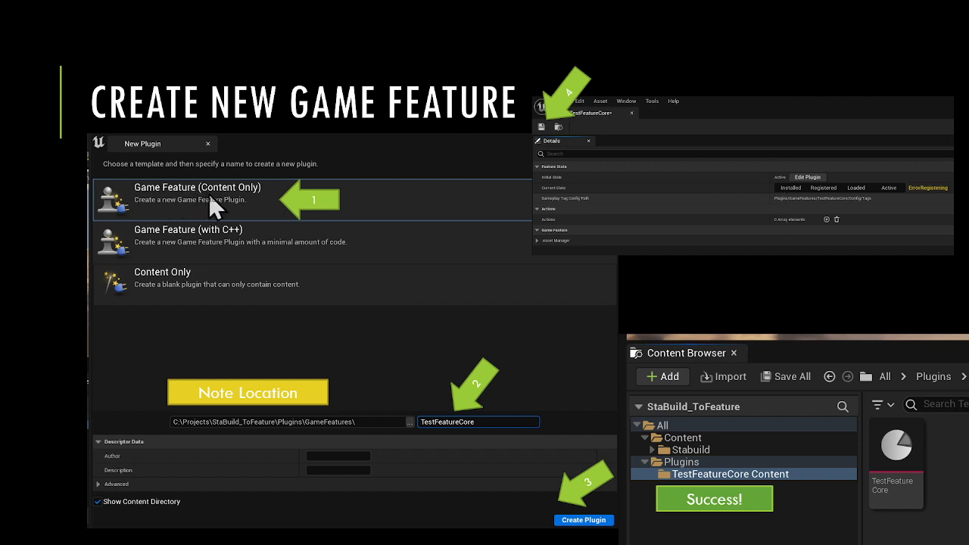
mouse_move(226, 248)
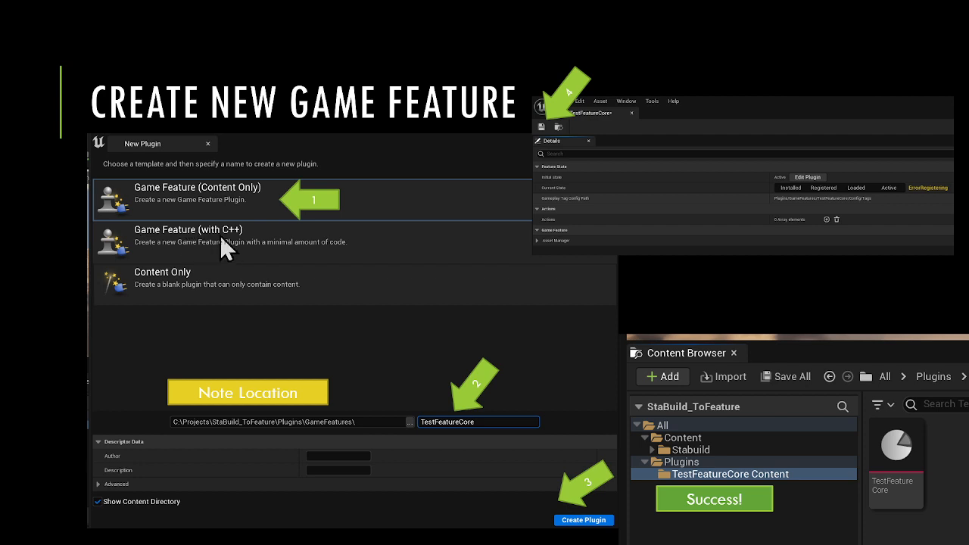
mouse_move(272, 271)
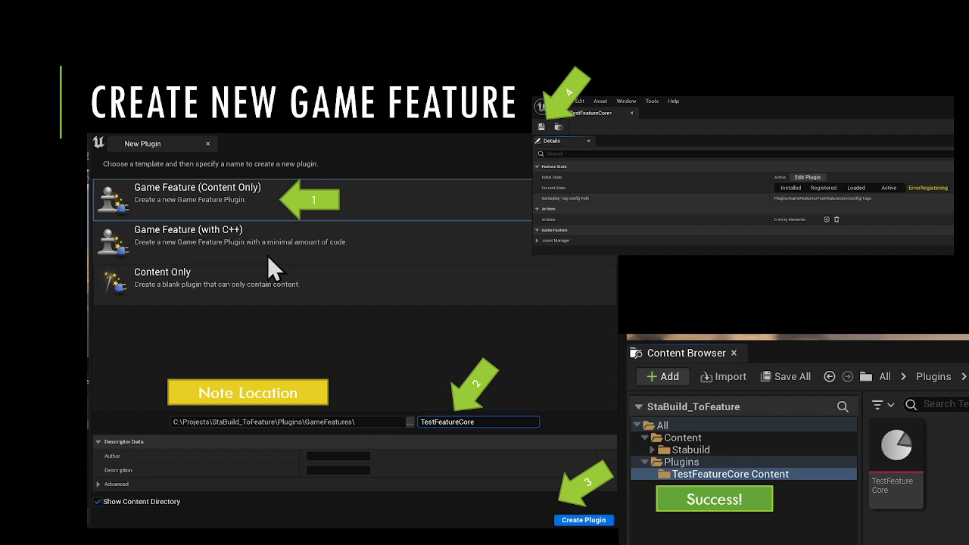
mouse_move(151, 302)
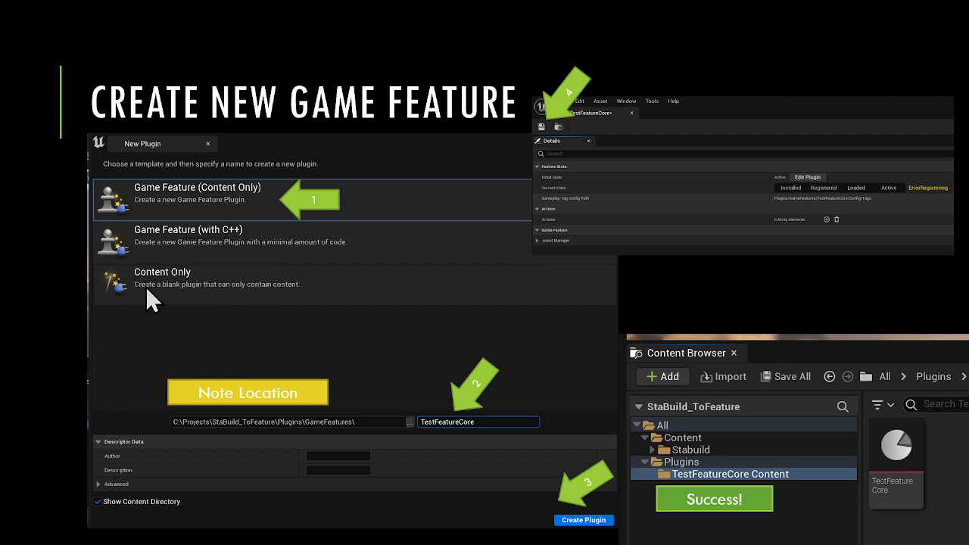
mouse_move(219, 288)
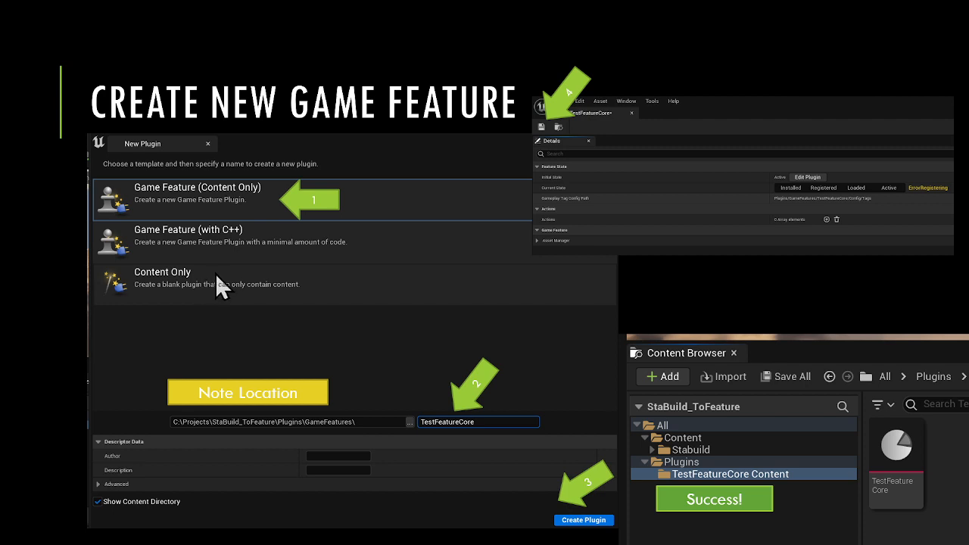
mouse_move(249, 231)
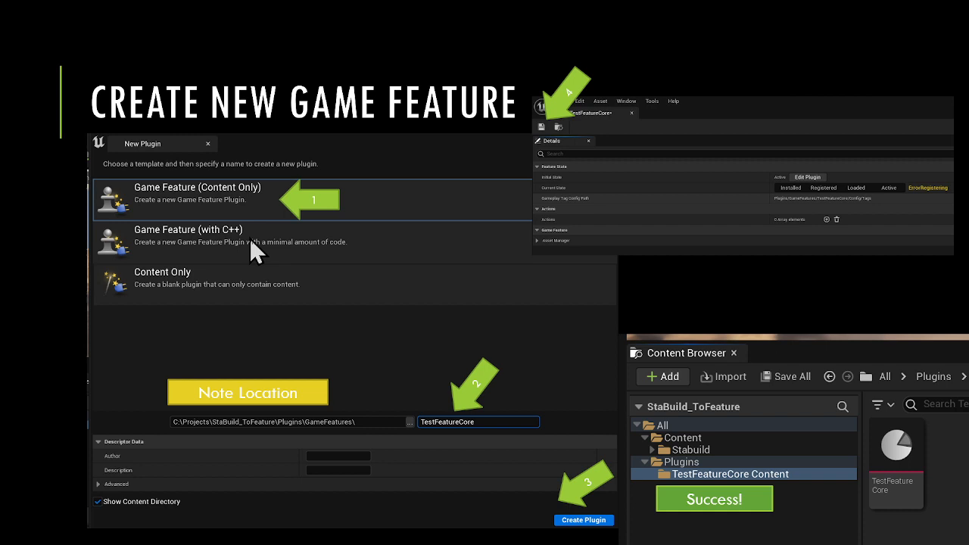
mouse_move(220, 207)
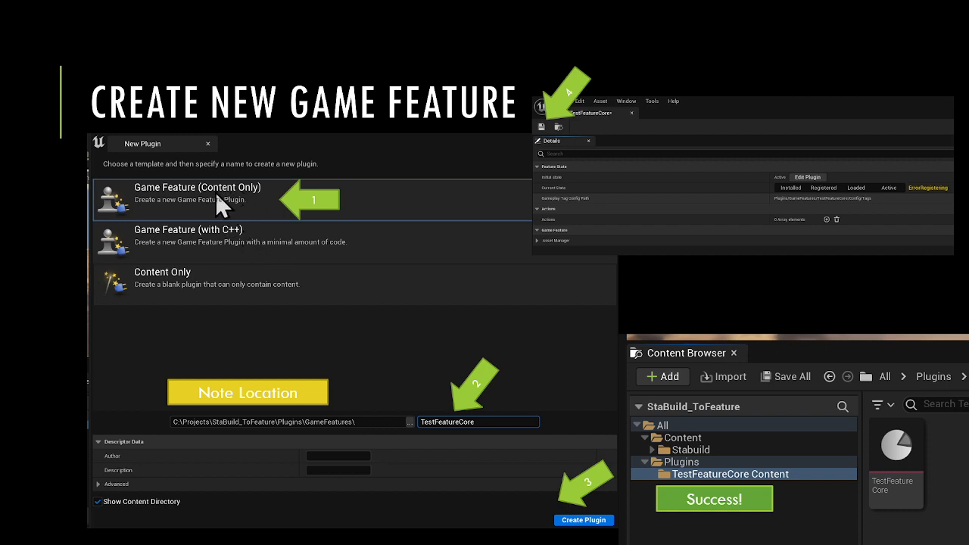
mouse_move(215, 216)
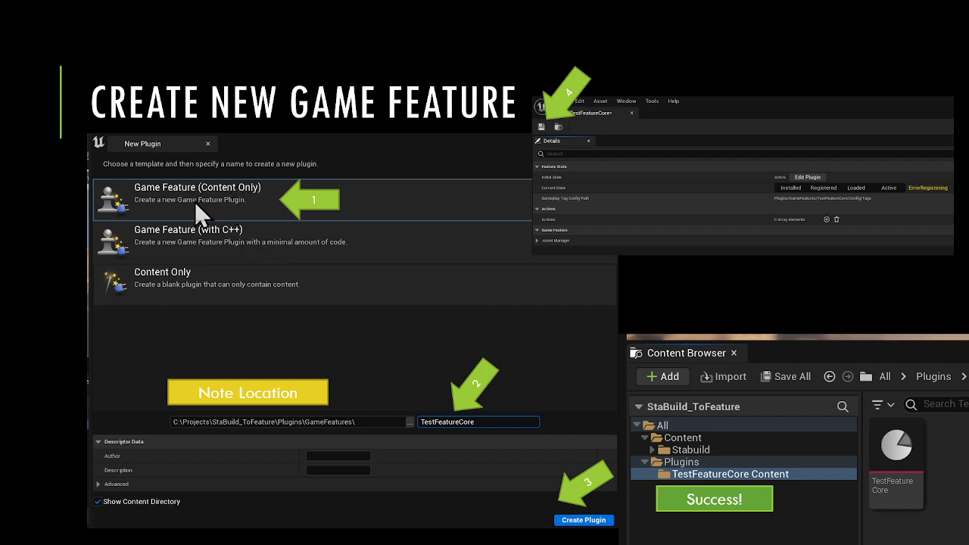
mouse_move(239, 218)
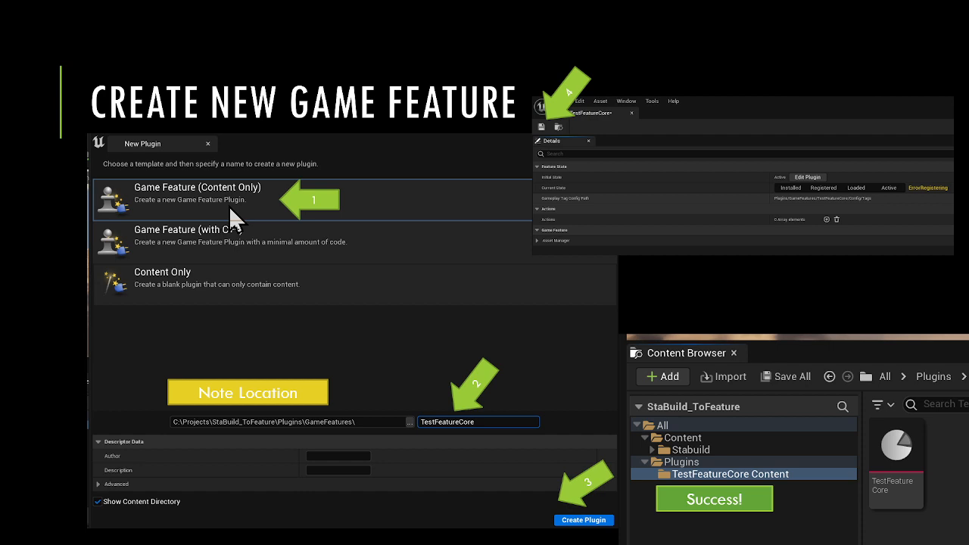
mouse_move(178, 254)
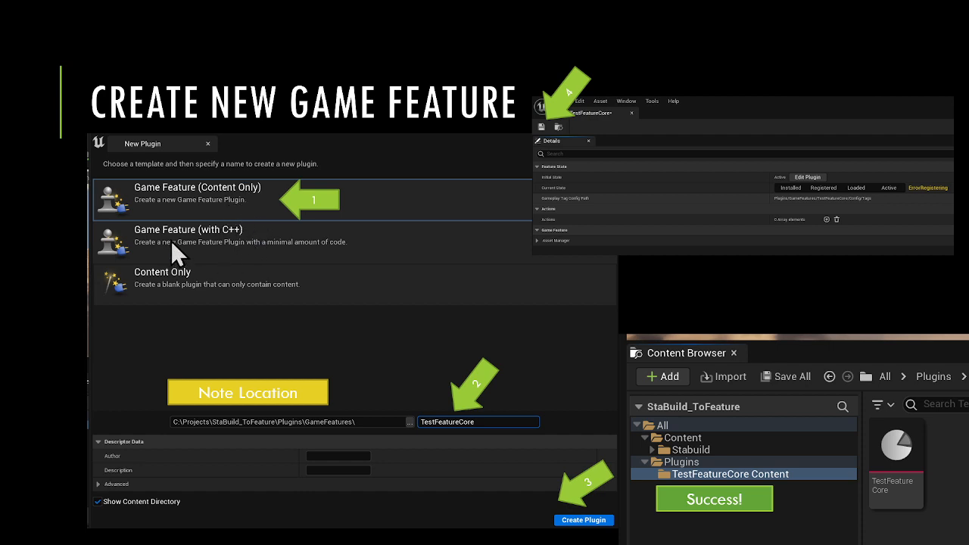
mouse_move(200, 250)
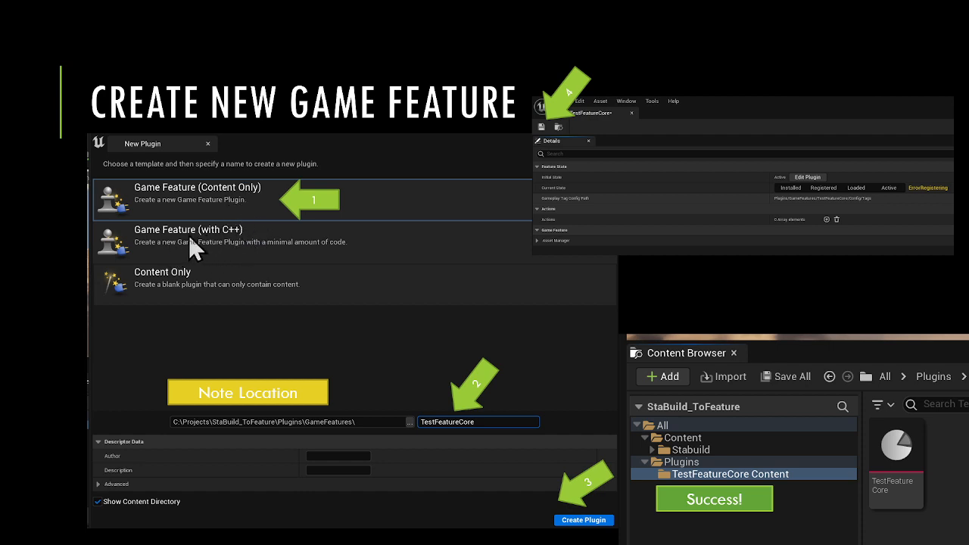
mouse_move(253, 248)
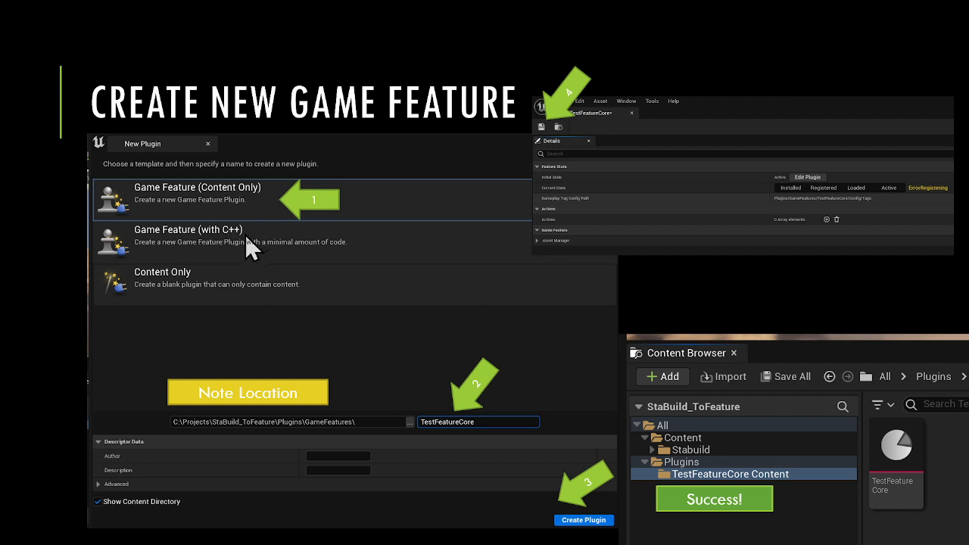
mouse_move(231, 262)
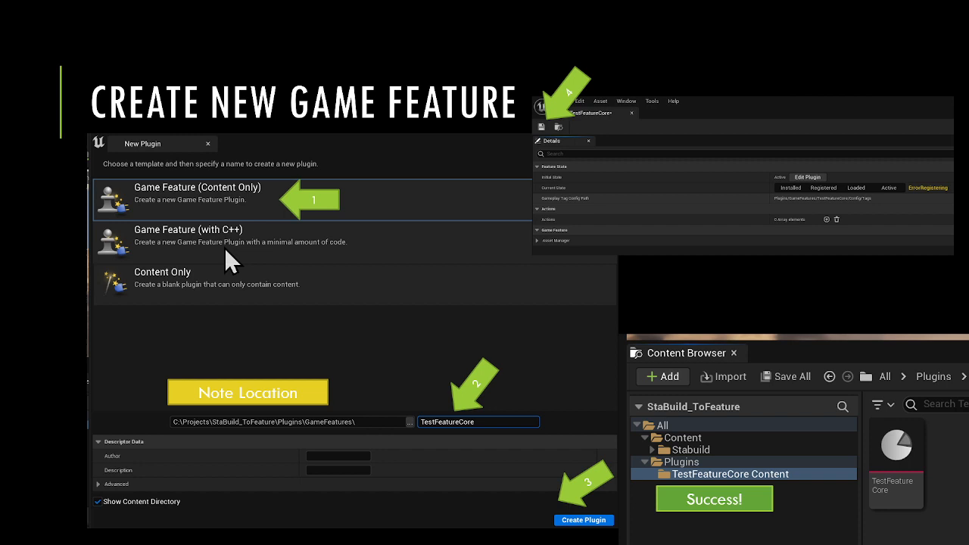
mouse_move(231, 257)
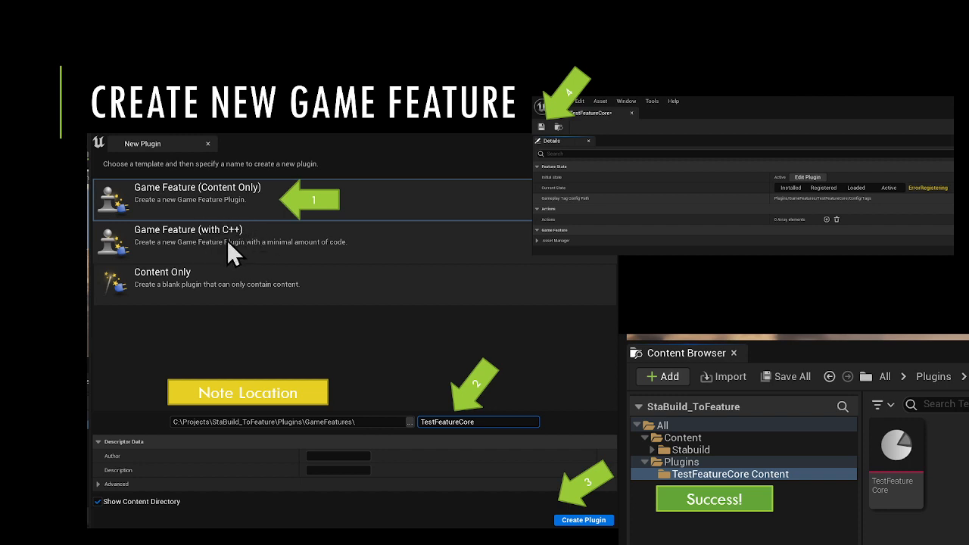
mouse_move(250, 236)
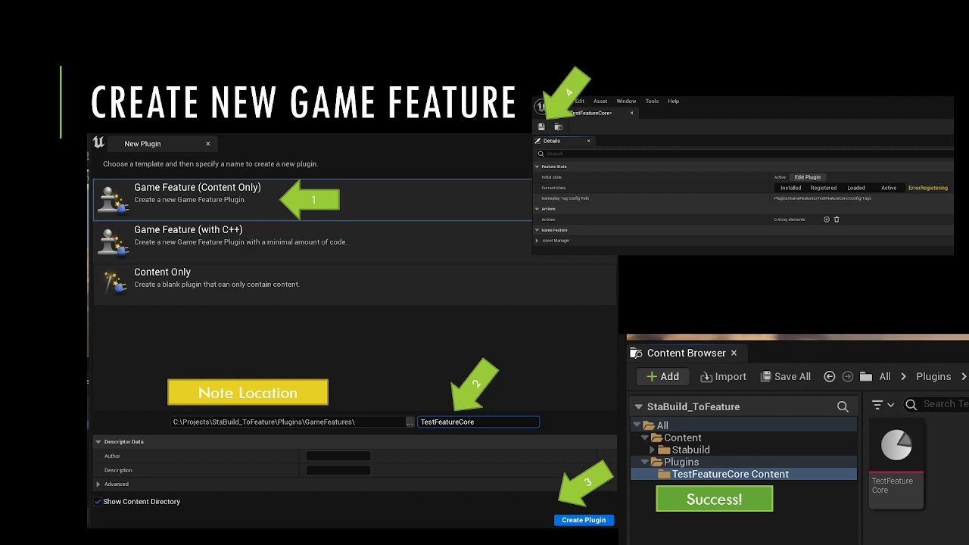
mouse_move(238, 261)
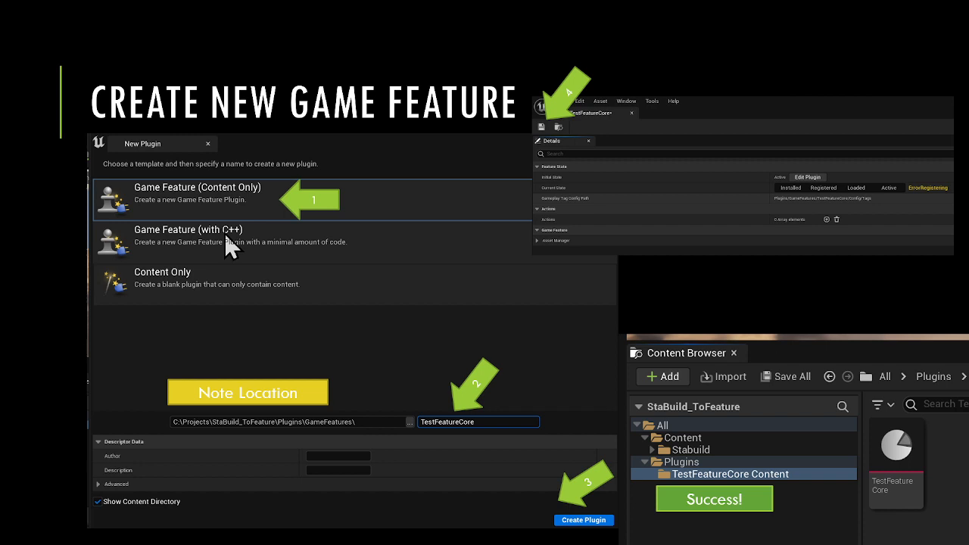
mouse_move(267, 250)
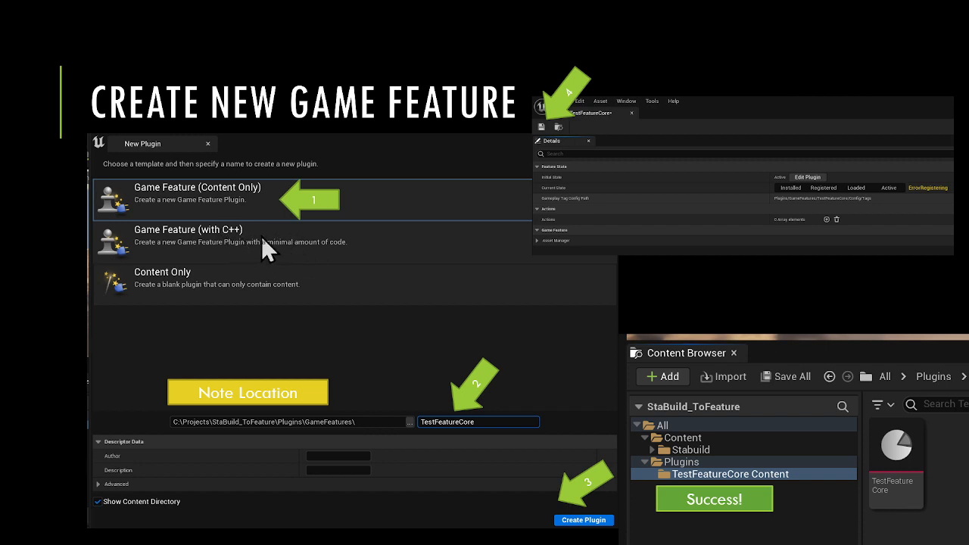
mouse_move(261, 197)
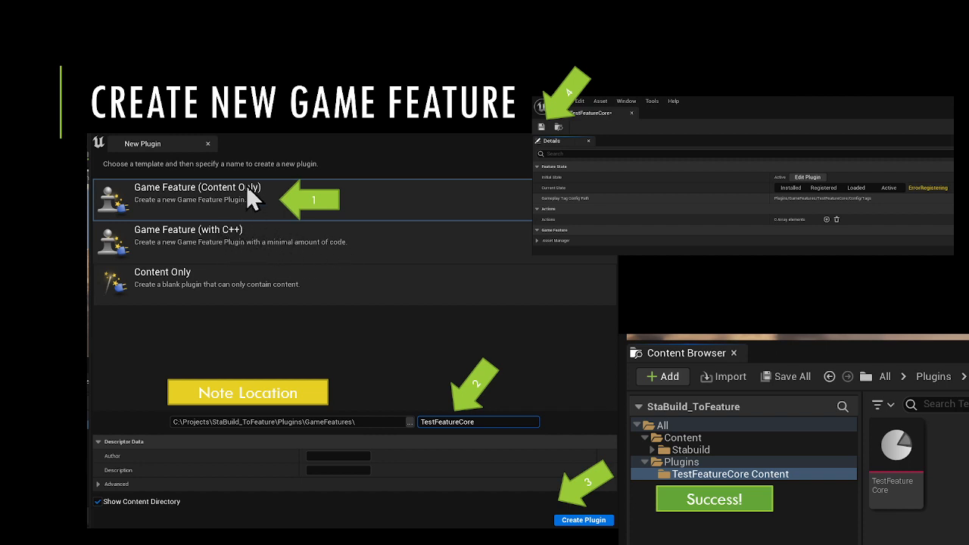
mouse_move(205, 246)
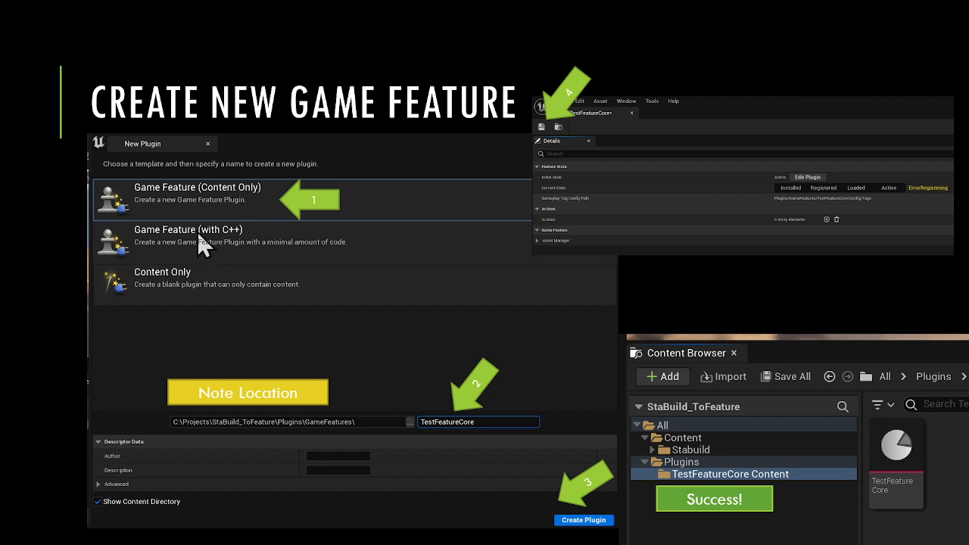
mouse_move(278, 256)
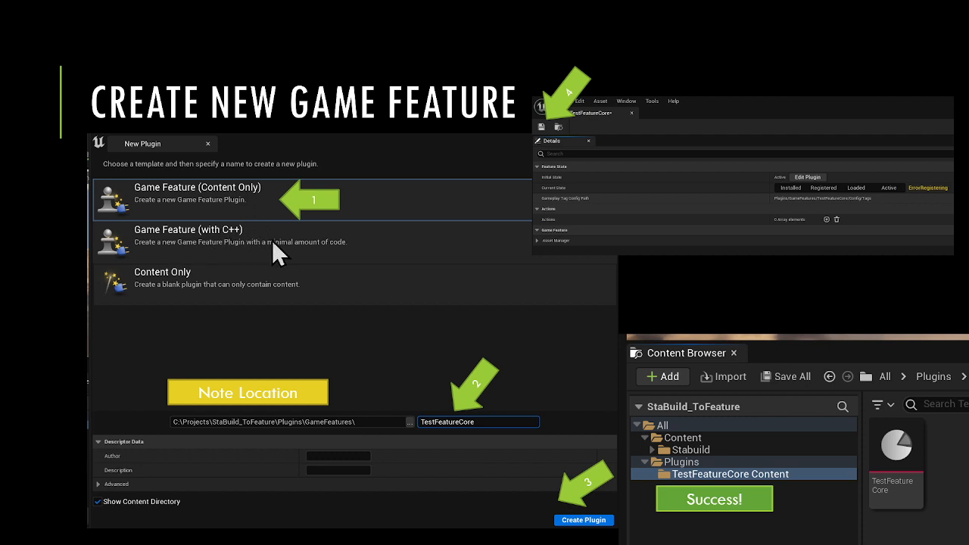
mouse_move(364, 210)
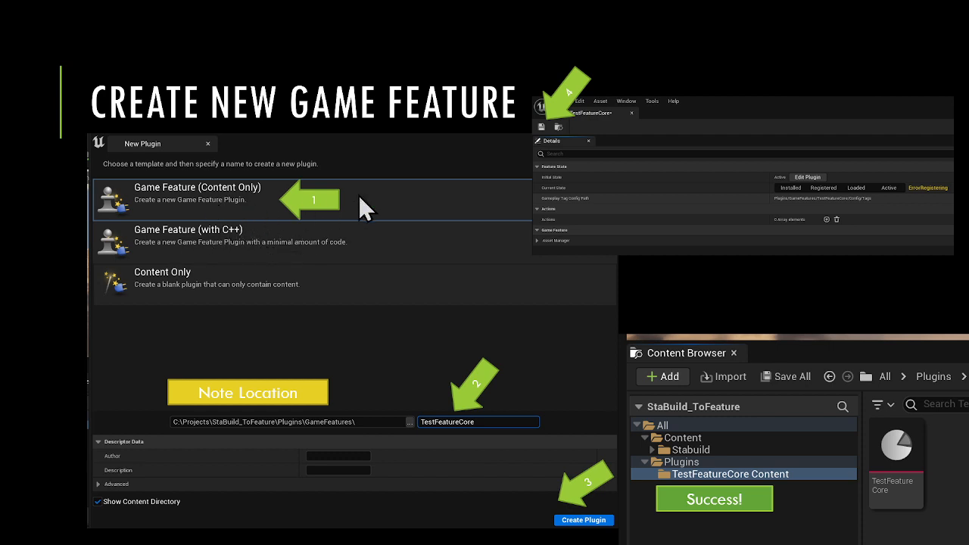
mouse_move(507, 364)
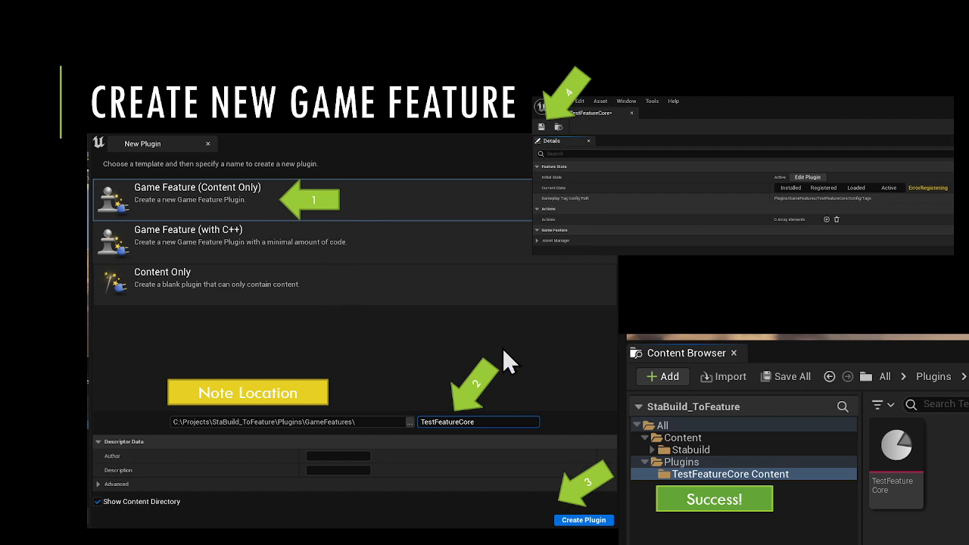
mouse_move(496, 432)
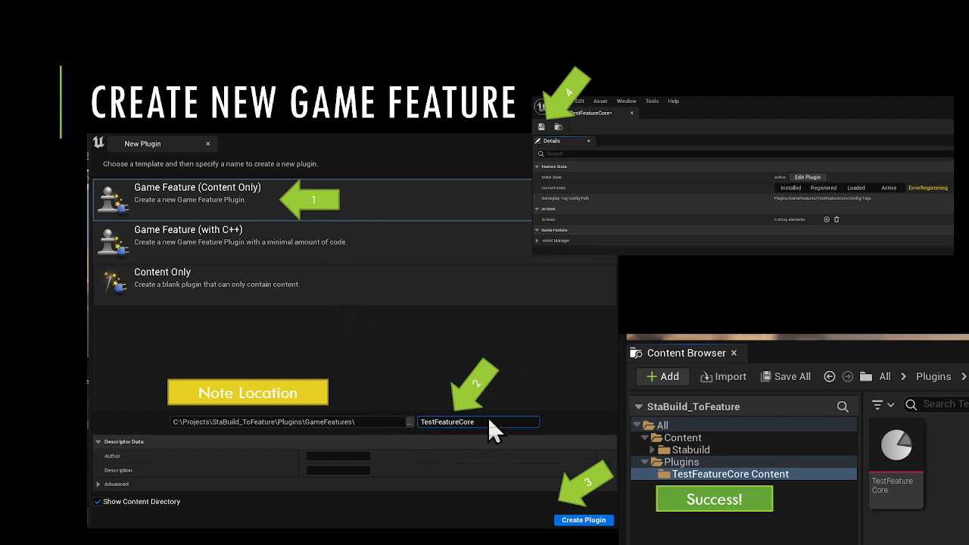
mouse_move(446, 441)
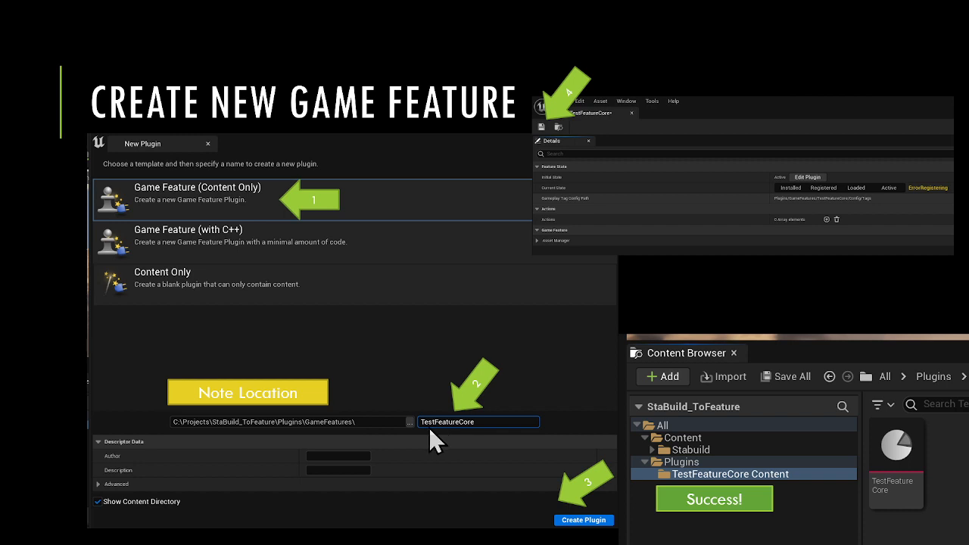
mouse_move(457, 438)
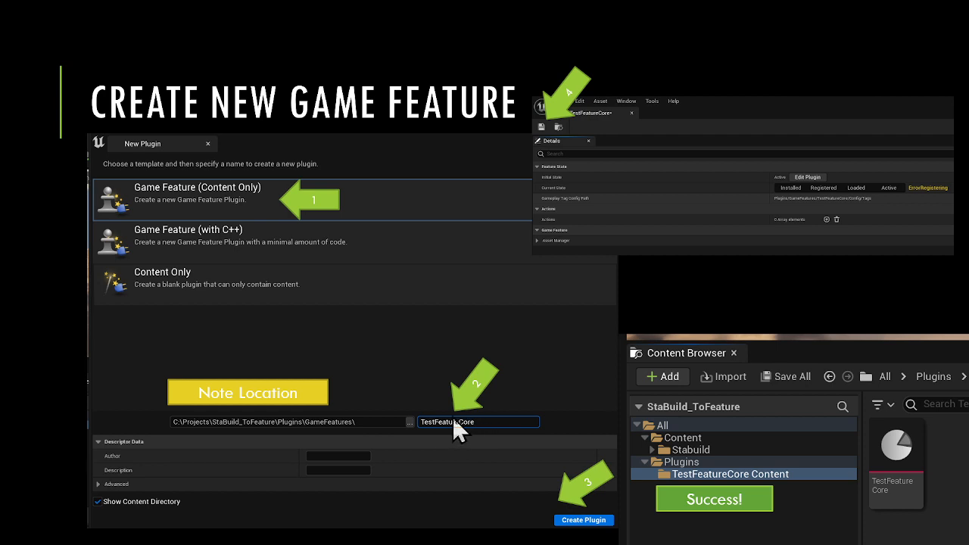
mouse_move(467, 437)
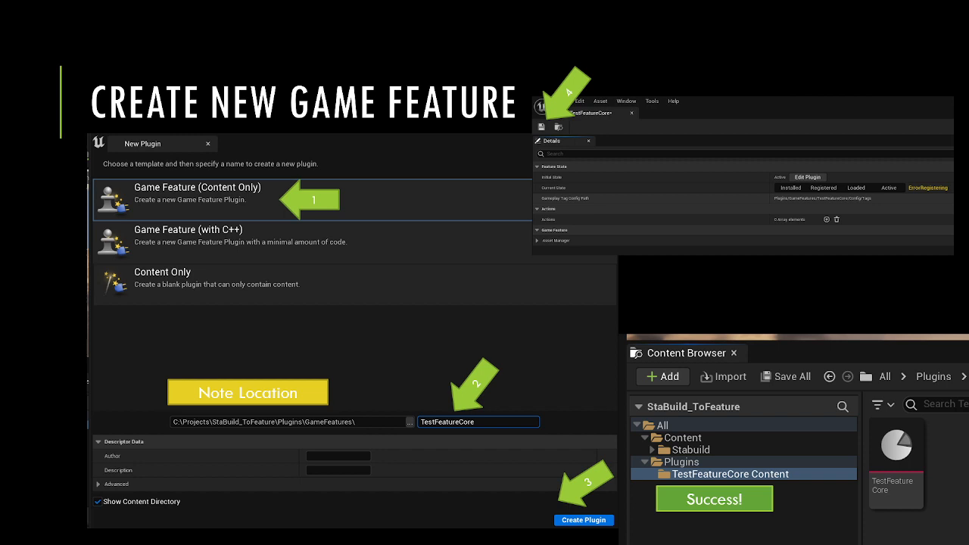
mouse_move(328, 462)
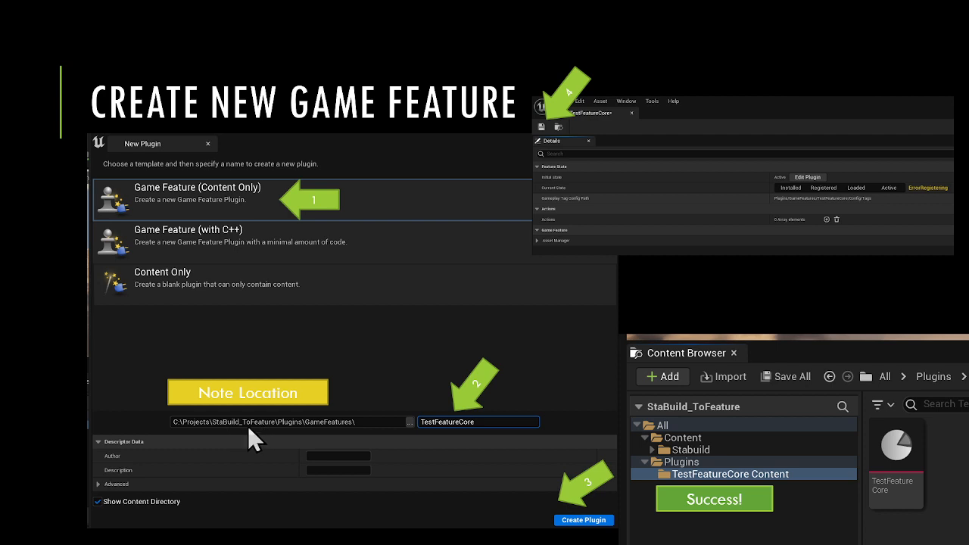
mouse_move(302, 435)
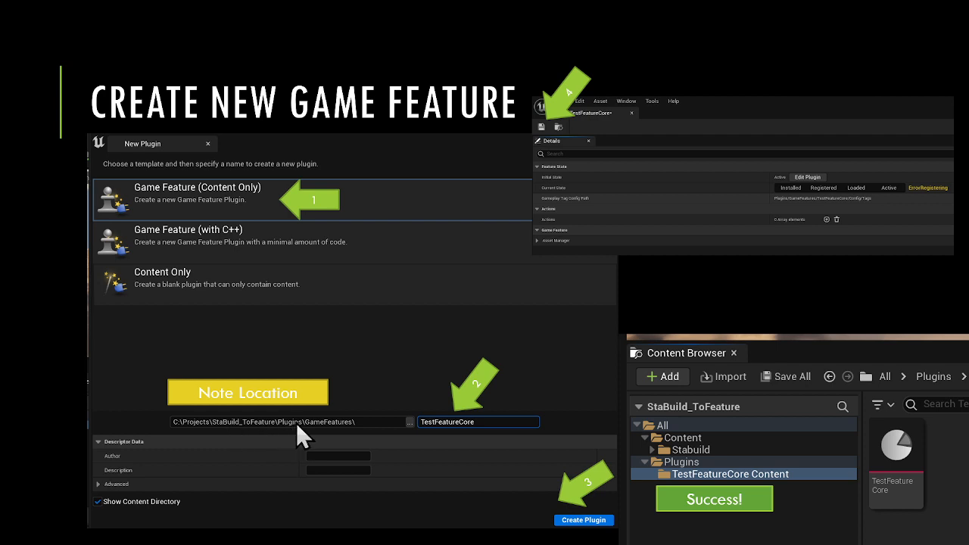
mouse_move(442, 443)
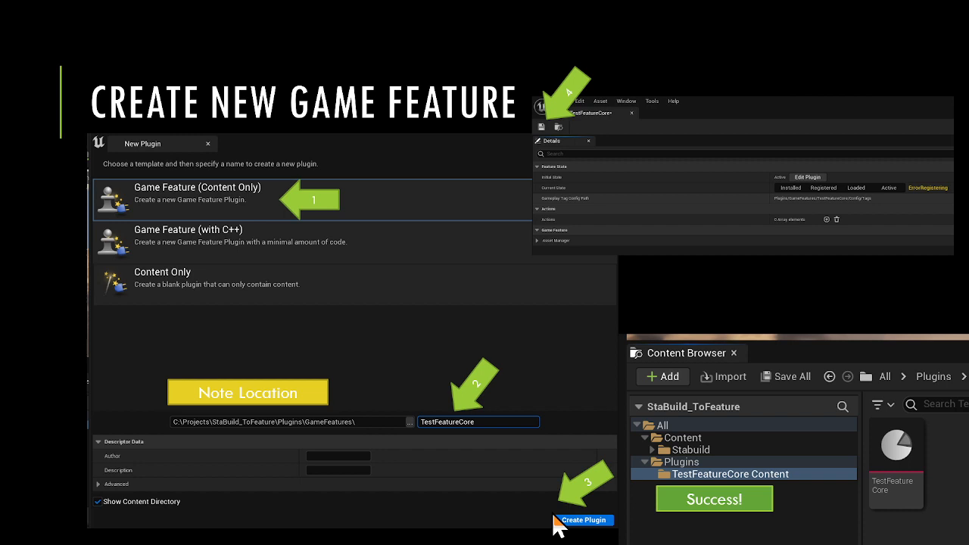
mouse_move(614, 171)
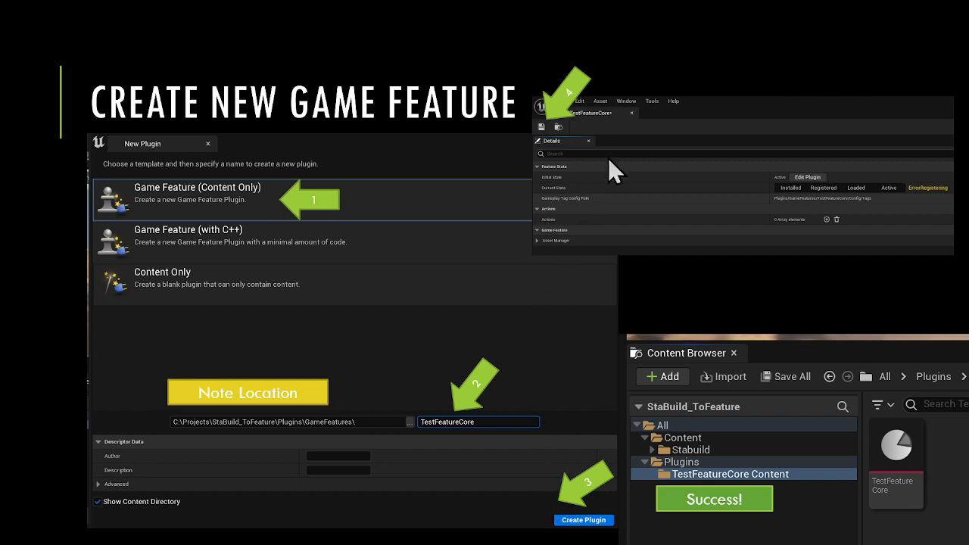
mouse_move(610, 128)
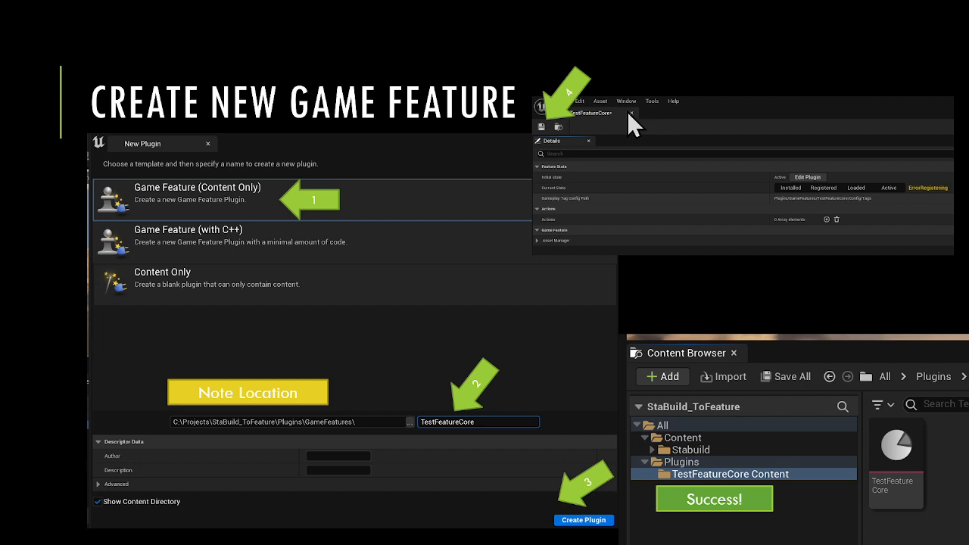
mouse_move(935, 208)
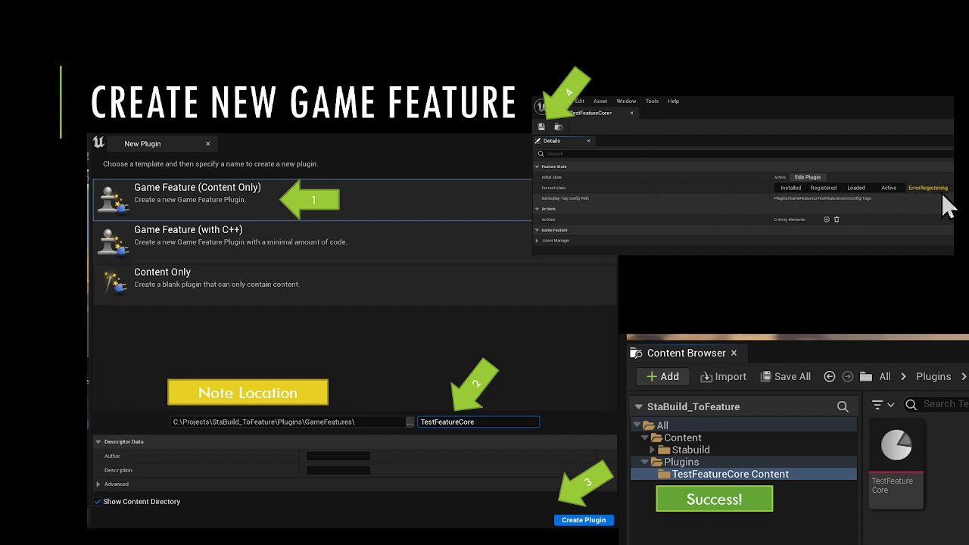
mouse_move(613, 136)
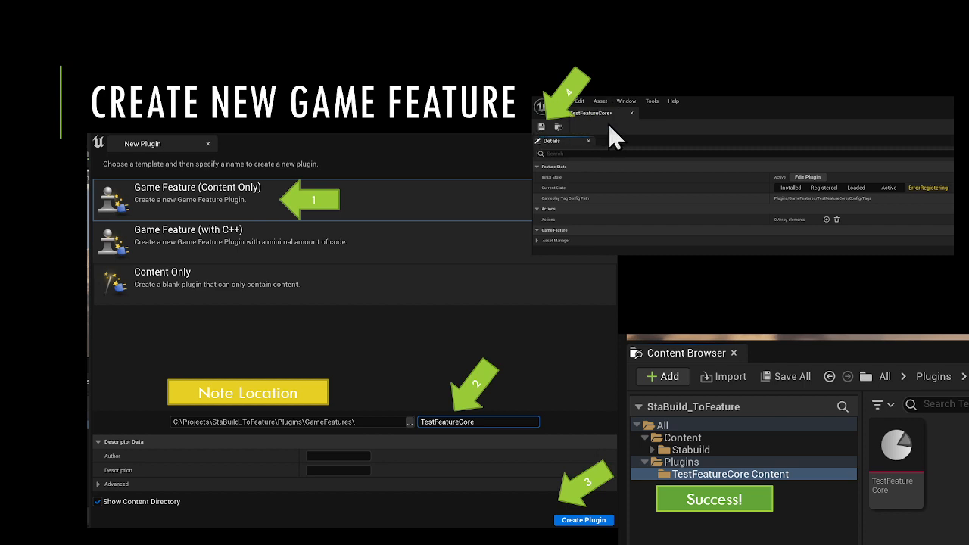
mouse_move(768, 468)
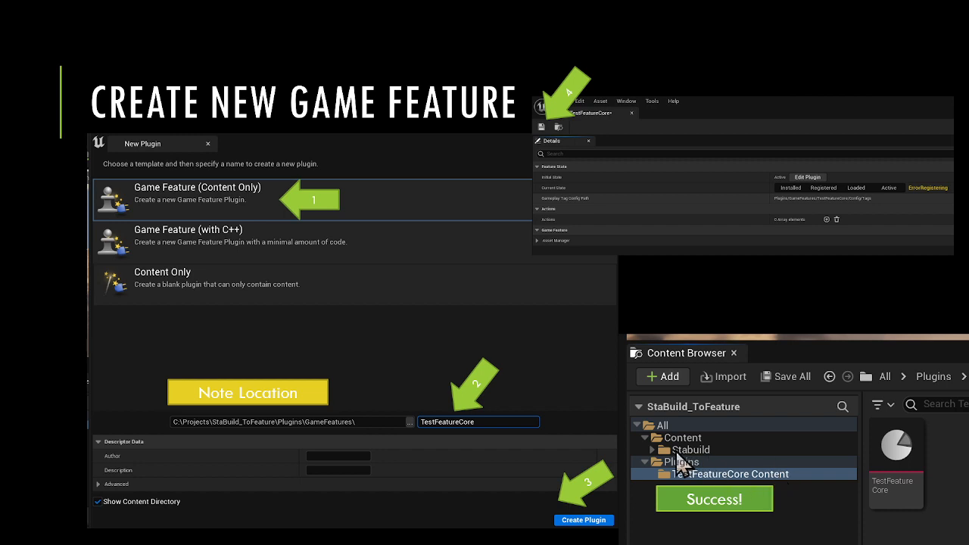
mouse_move(727, 458)
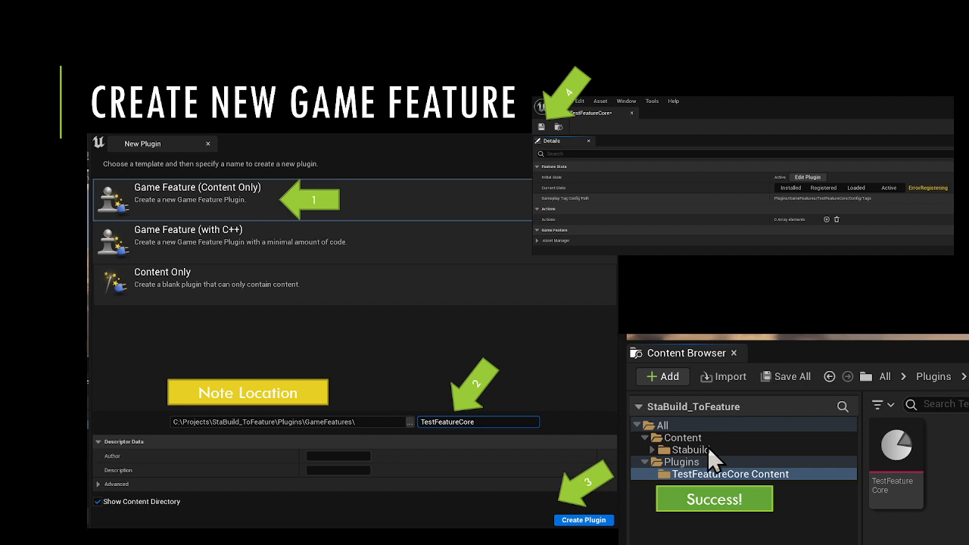
mouse_move(715, 458)
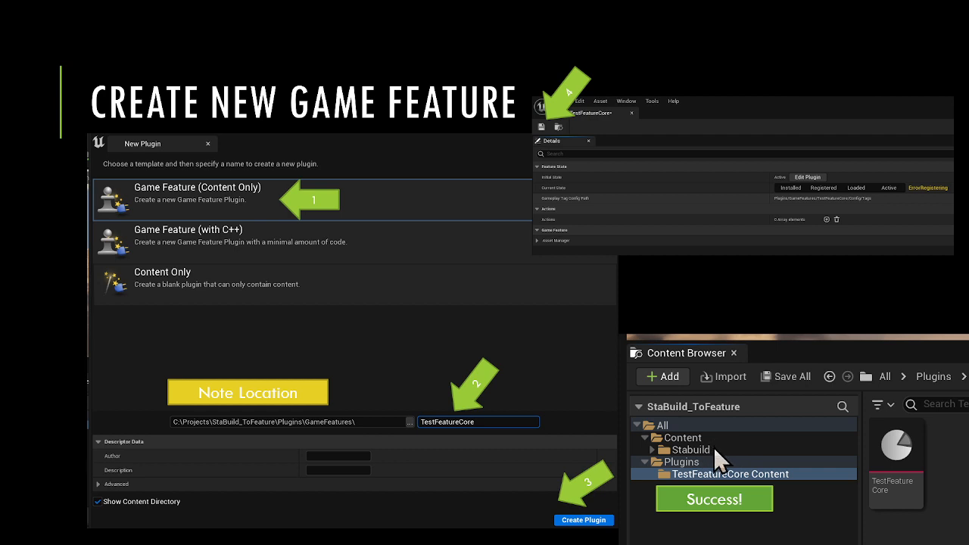
mouse_move(741, 467)
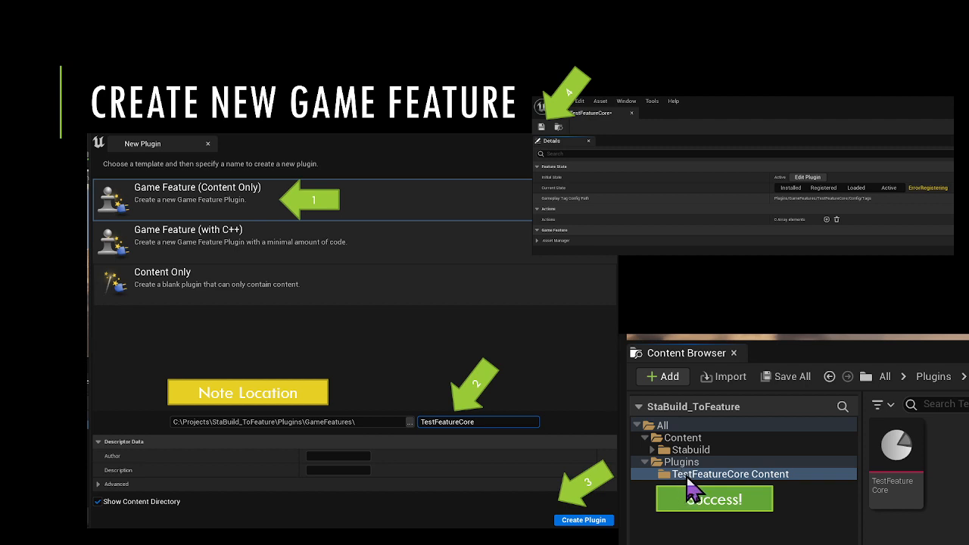
mouse_move(842, 508)
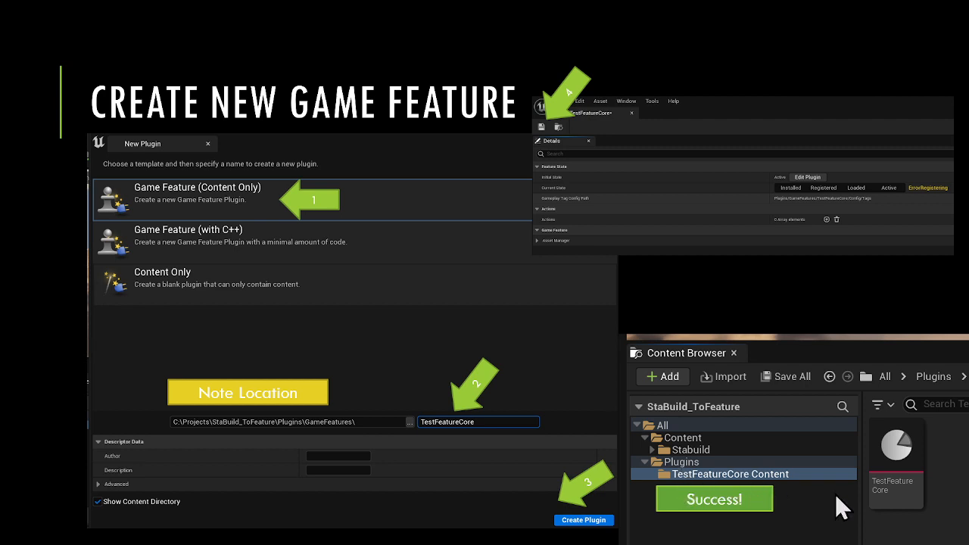
mouse_move(778, 301)
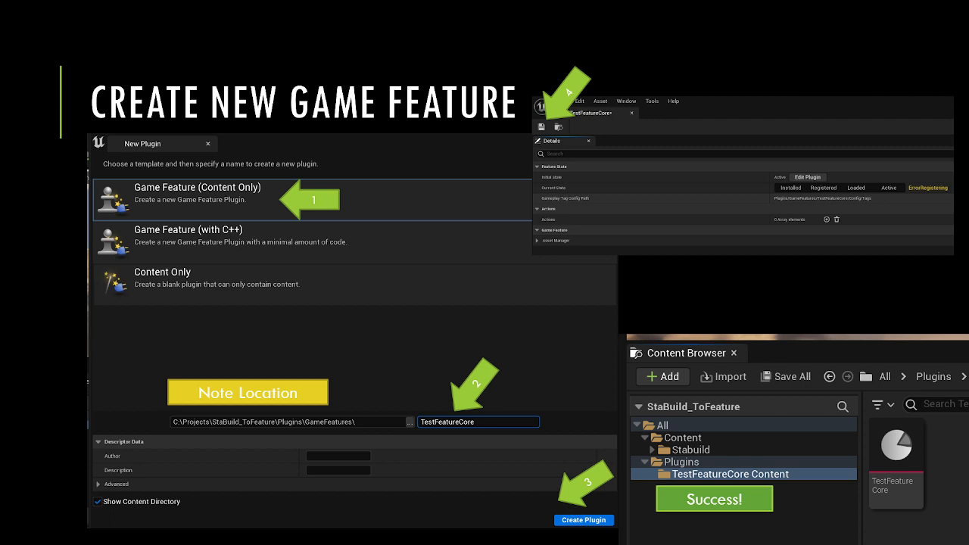
mouse_move(666, 298)
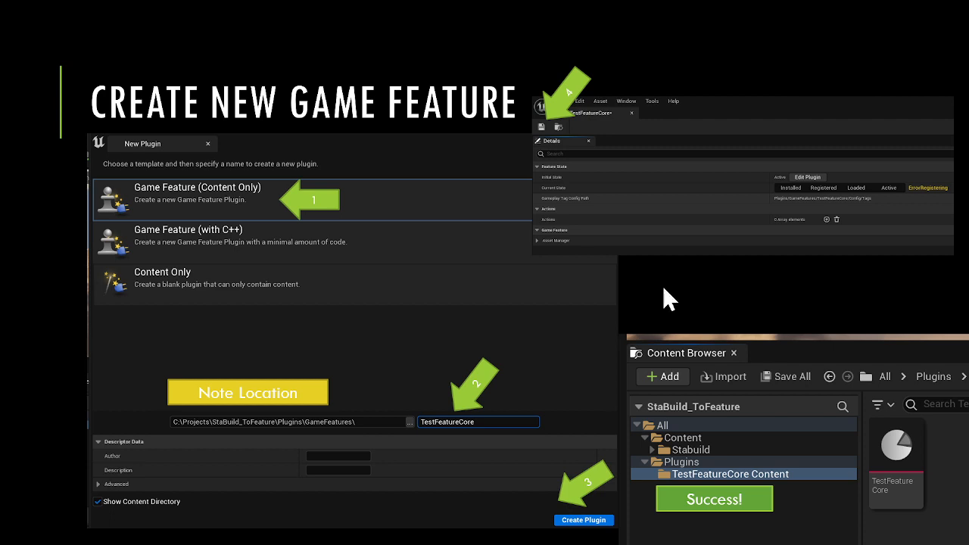
mouse_move(643, 290)
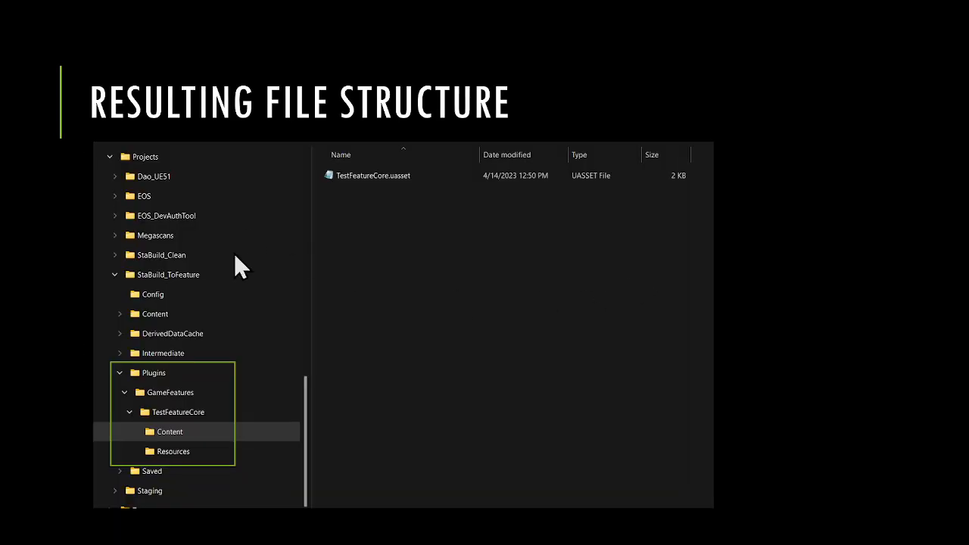
mouse_move(176, 218)
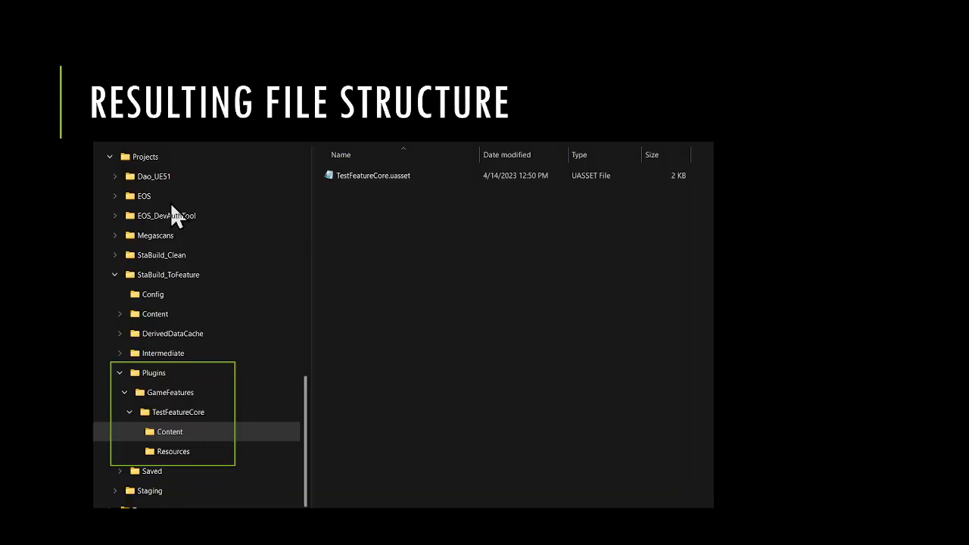
mouse_move(180, 291)
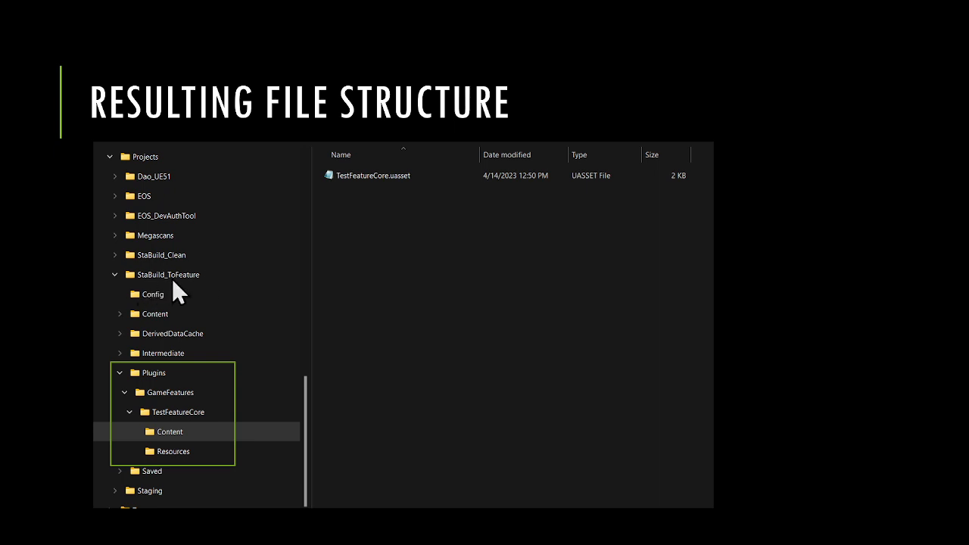
mouse_move(176, 289)
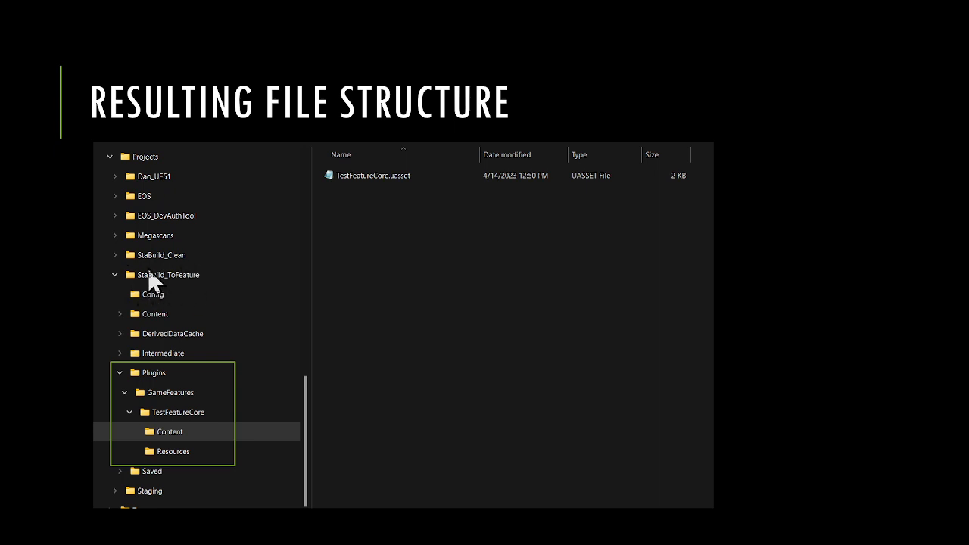
mouse_move(206, 291)
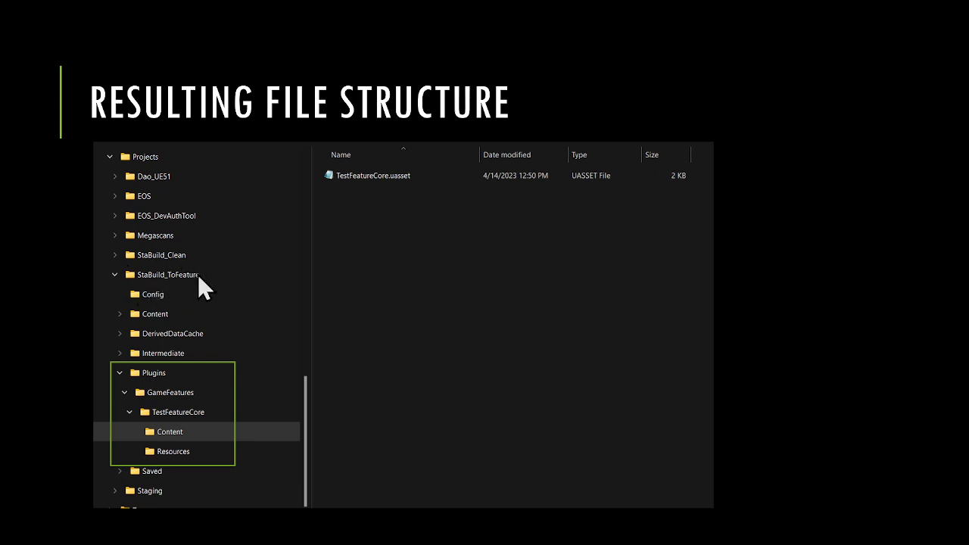
mouse_move(186, 390)
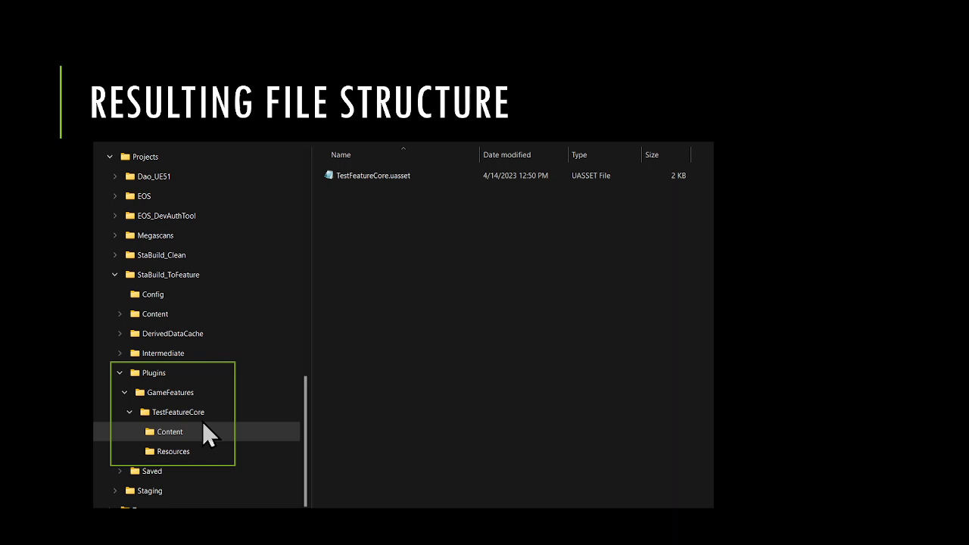
mouse_move(186, 450)
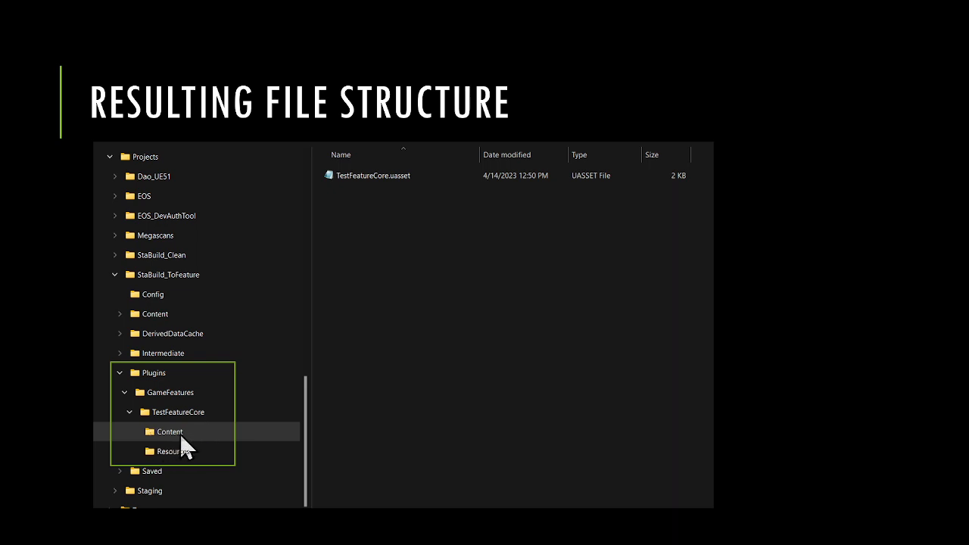
mouse_move(392, 179)
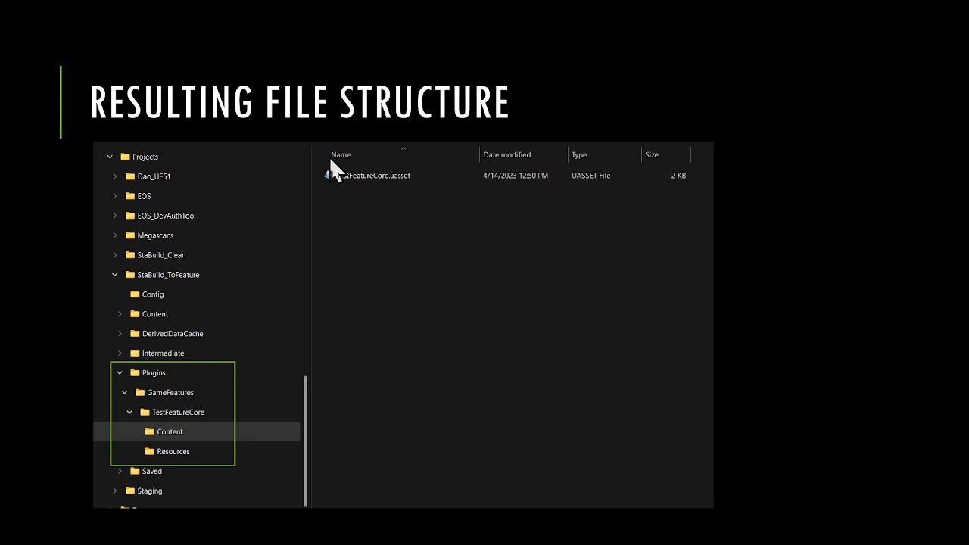
mouse_move(396, 278)
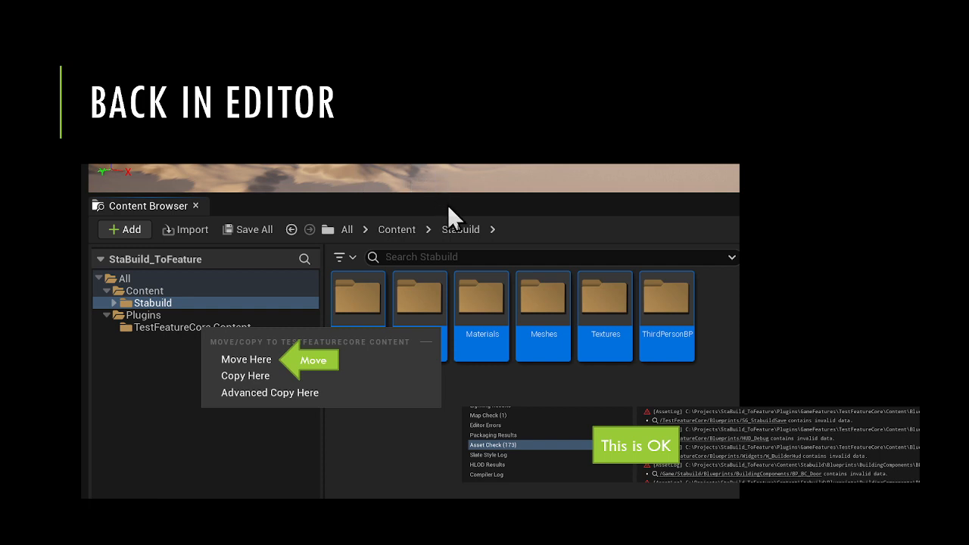
mouse_move(452, 218)
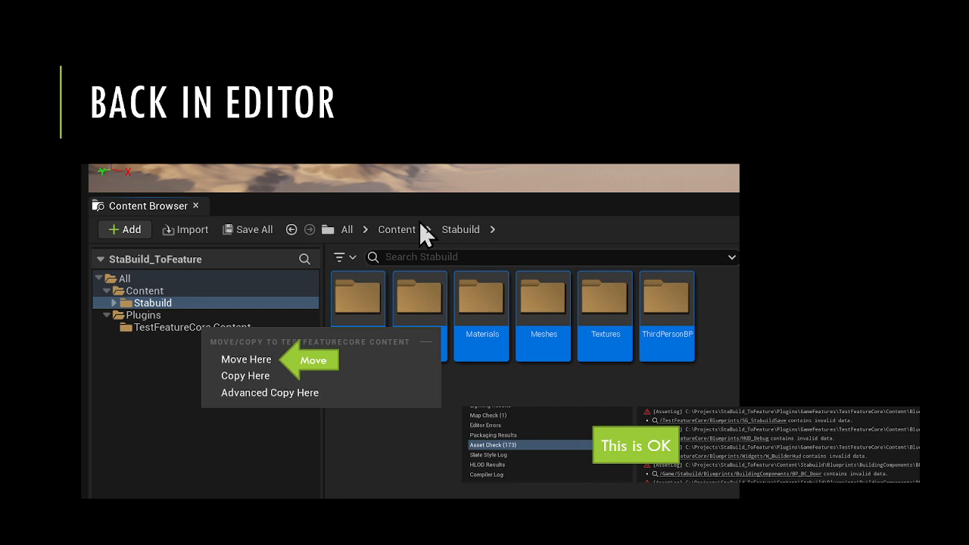
mouse_move(475, 210)
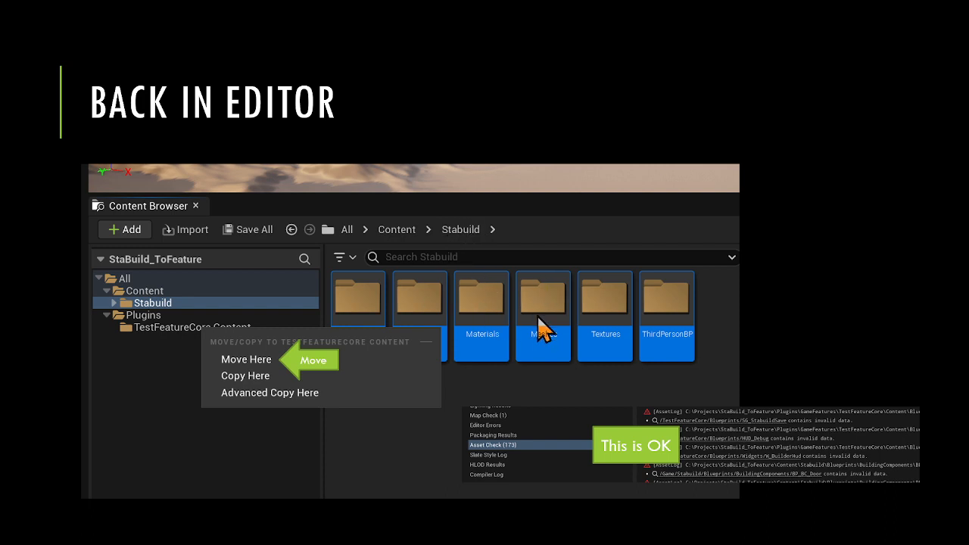
mouse_move(363, 314)
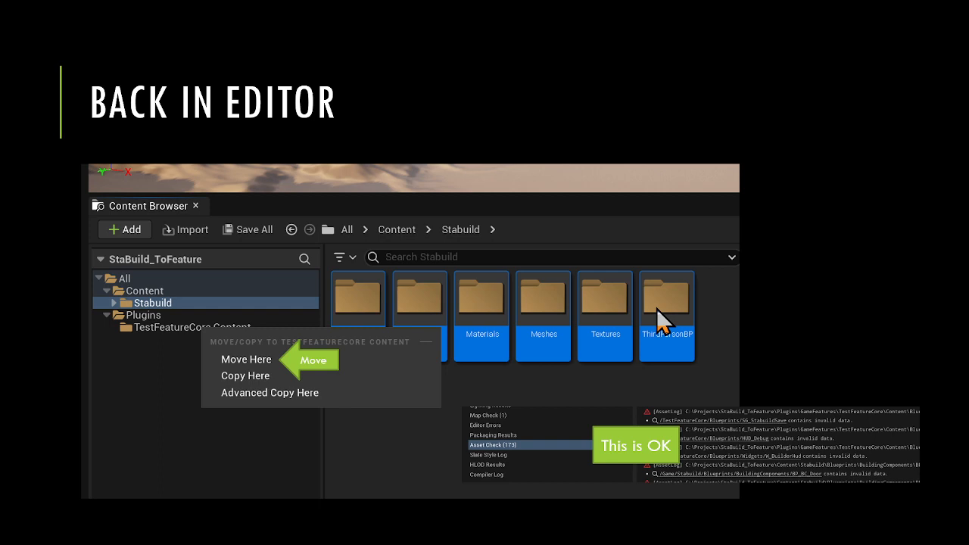
mouse_move(505, 280)
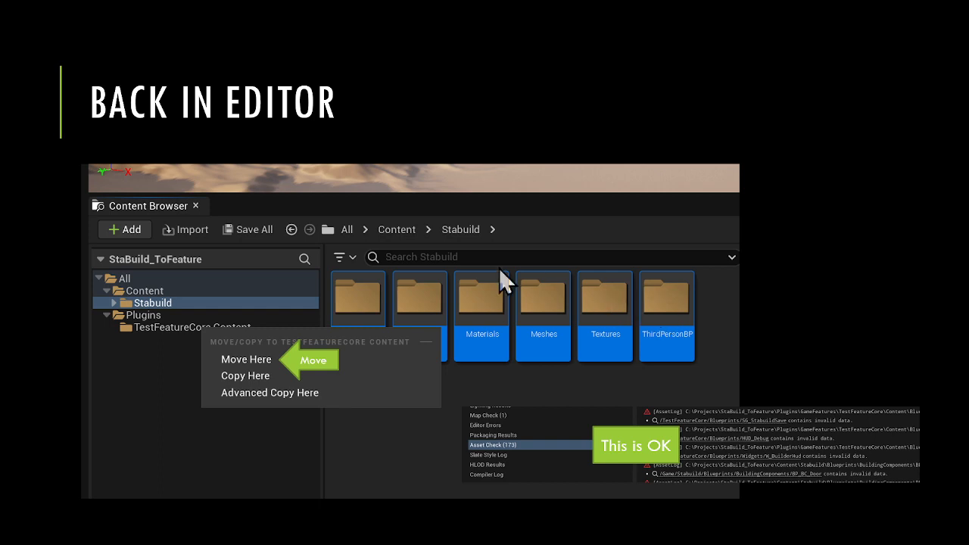
mouse_move(165, 341)
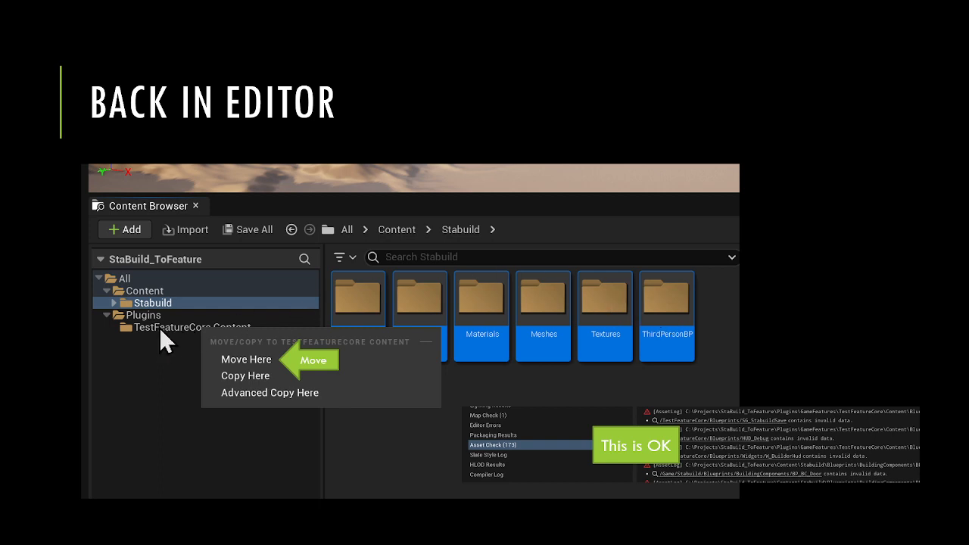
mouse_move(243, 367)
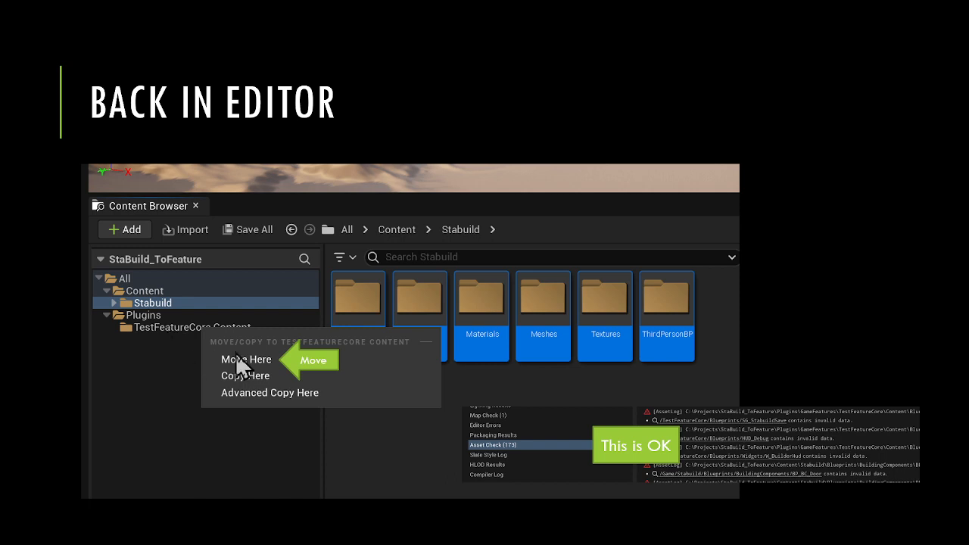
mouse_move(435, 340)
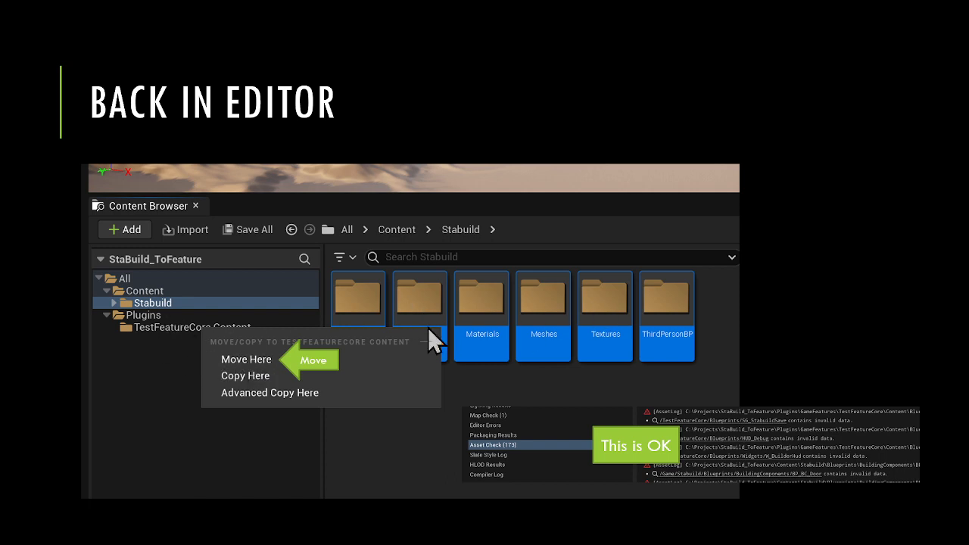
mouse_move(470, 314)
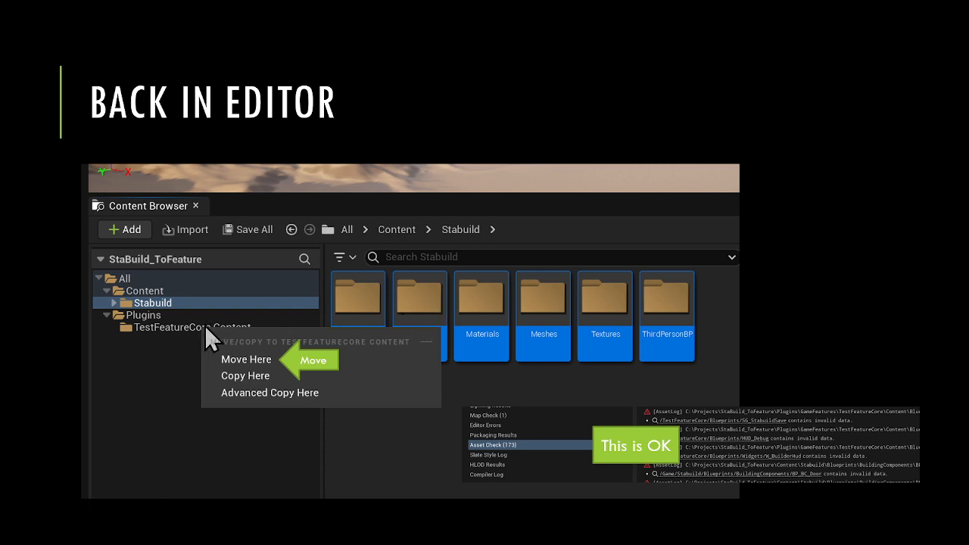
mouse_move(210, 341)
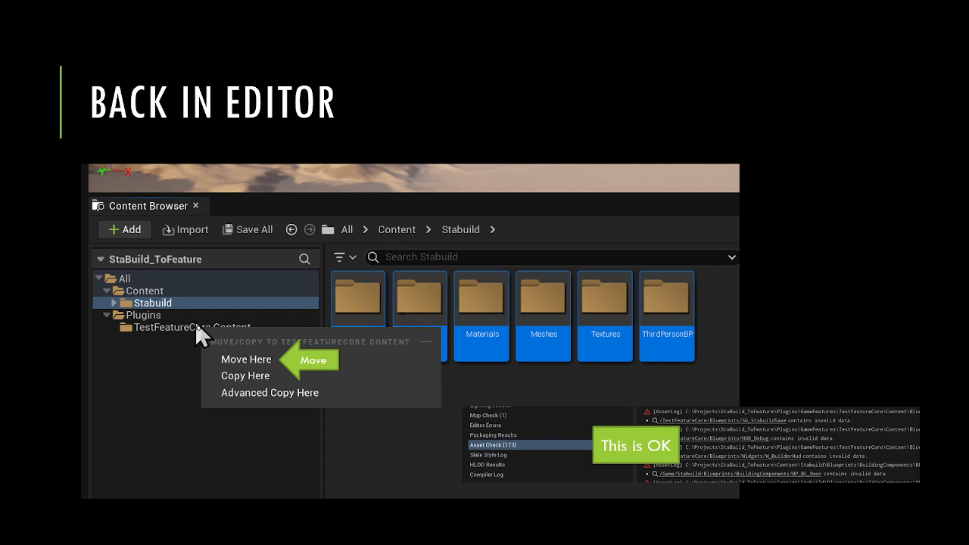
mouse_move(172, 310)
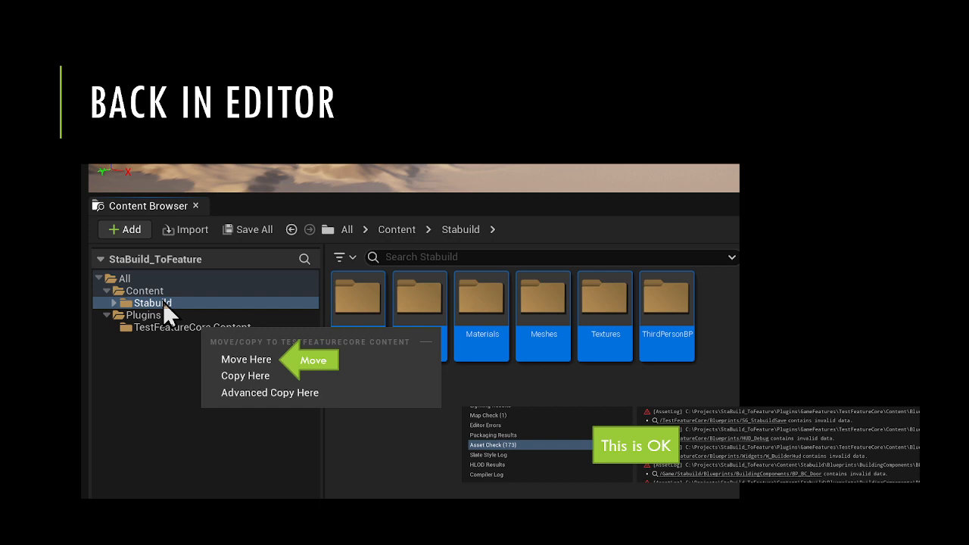
mouse_move(222, 352)
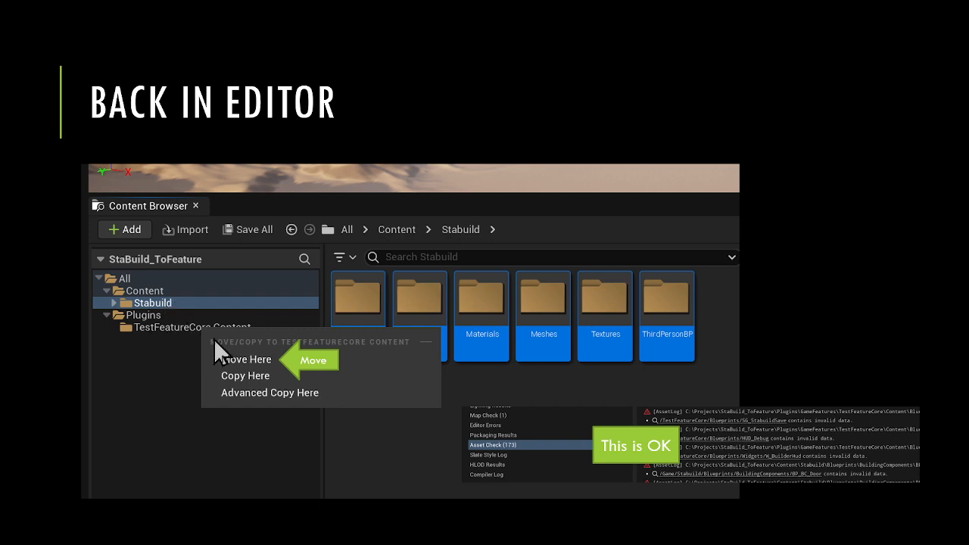
mouse_move(163, 351)
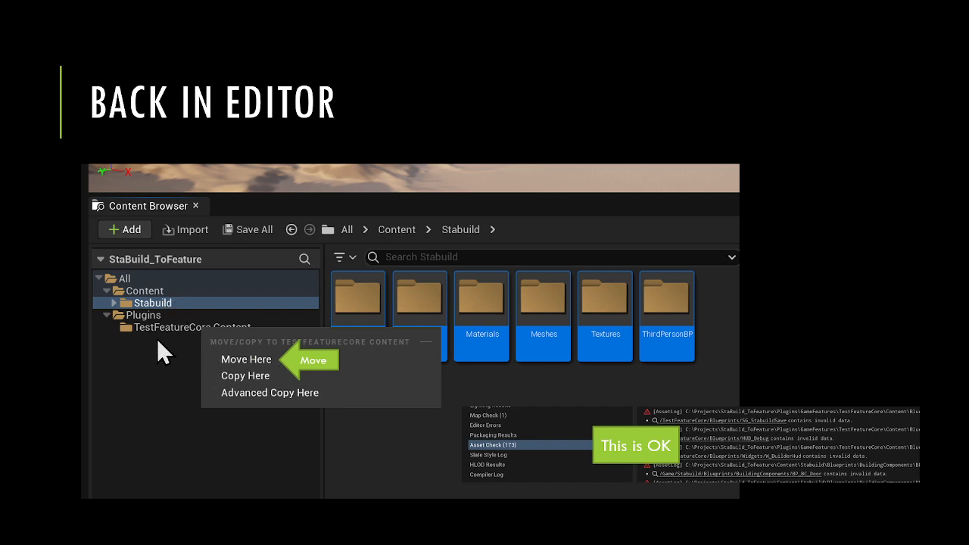
mouse_move(235, 333)
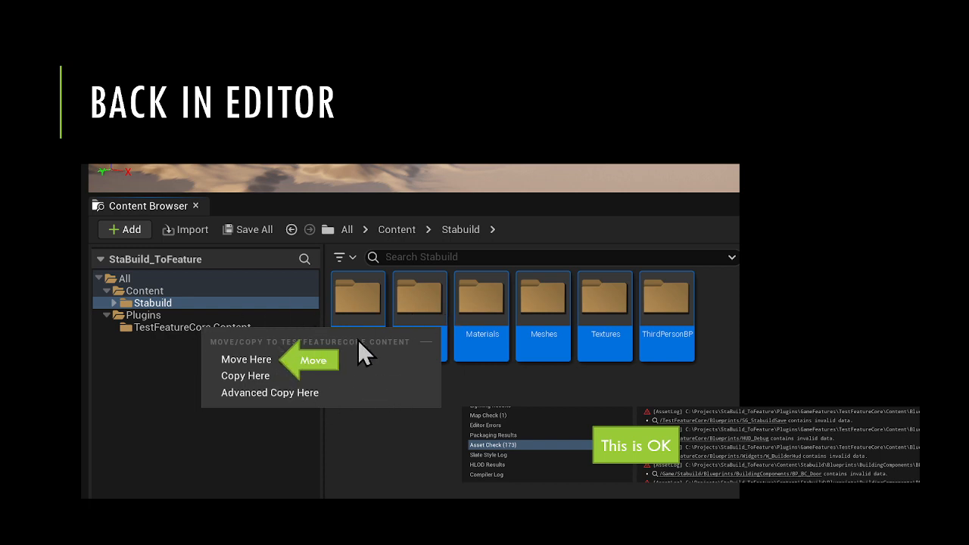
mouse_move(602, 469)
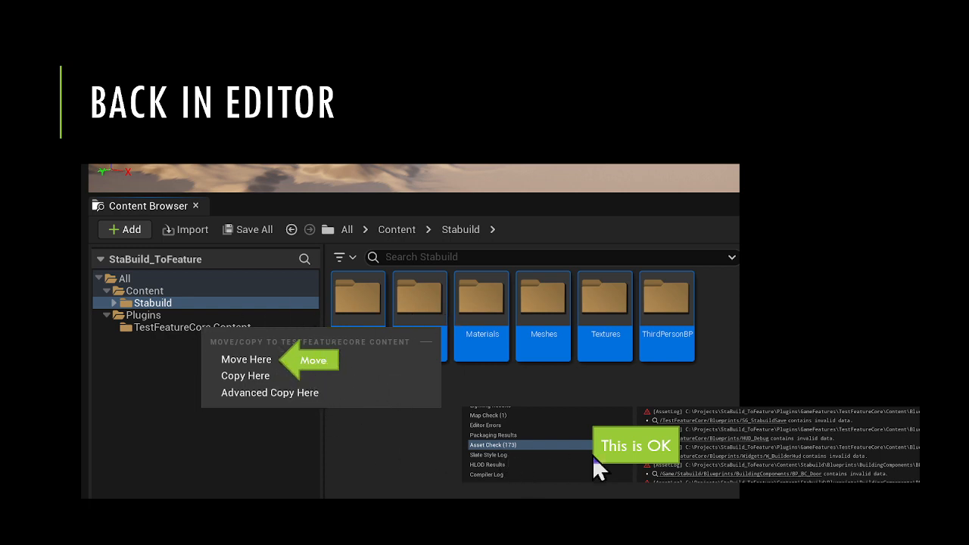
mouse_move(530, 462)
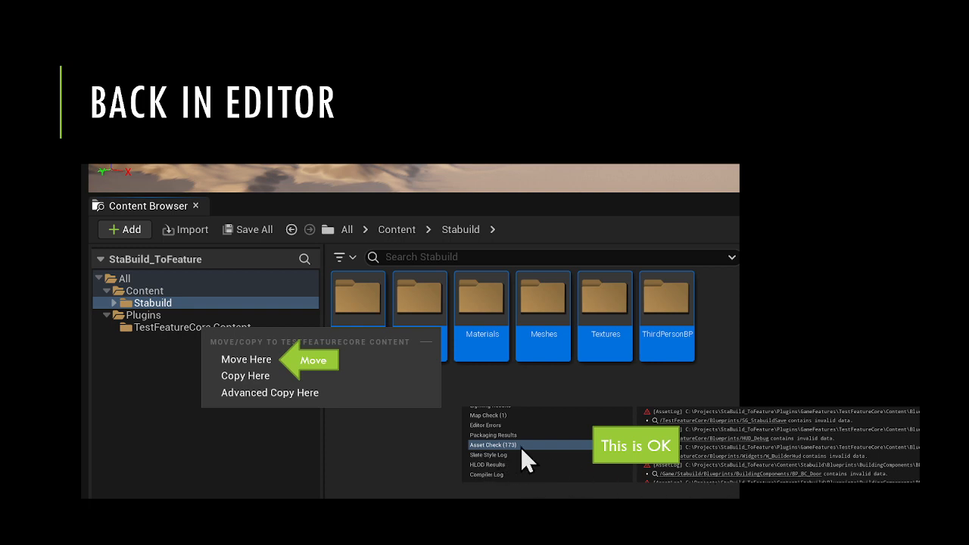
mouse_move(537, 463)
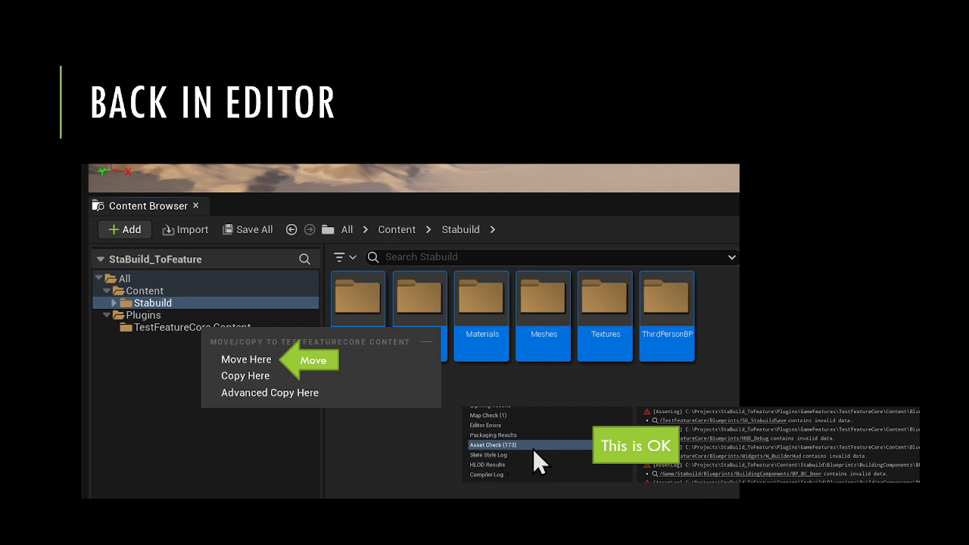
mouse_move(746, 458)
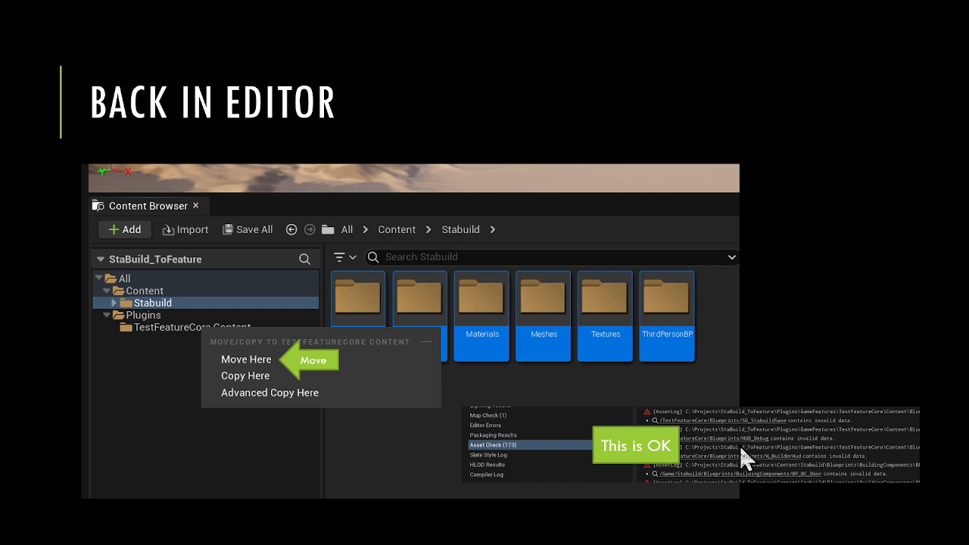
mouse_move(754, 454)
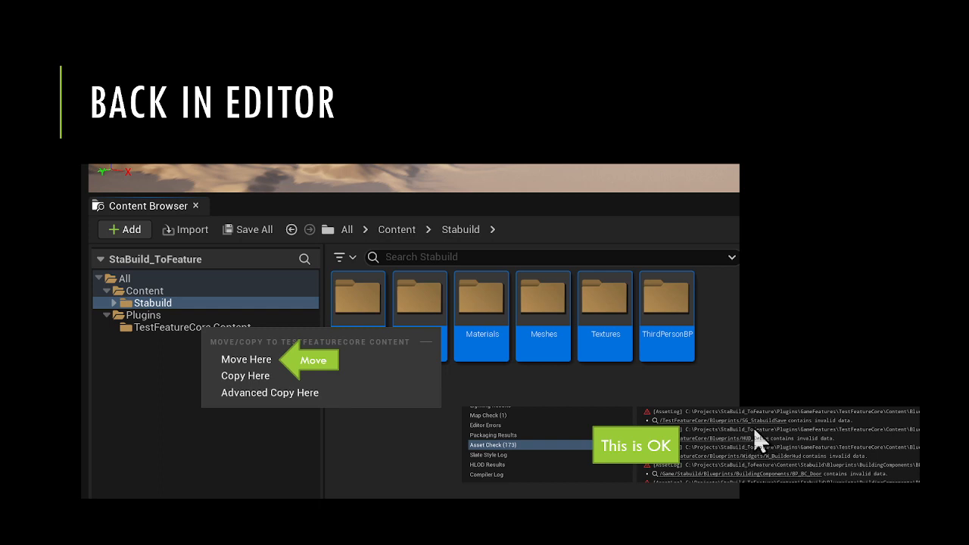
mouse_move(731, 466)
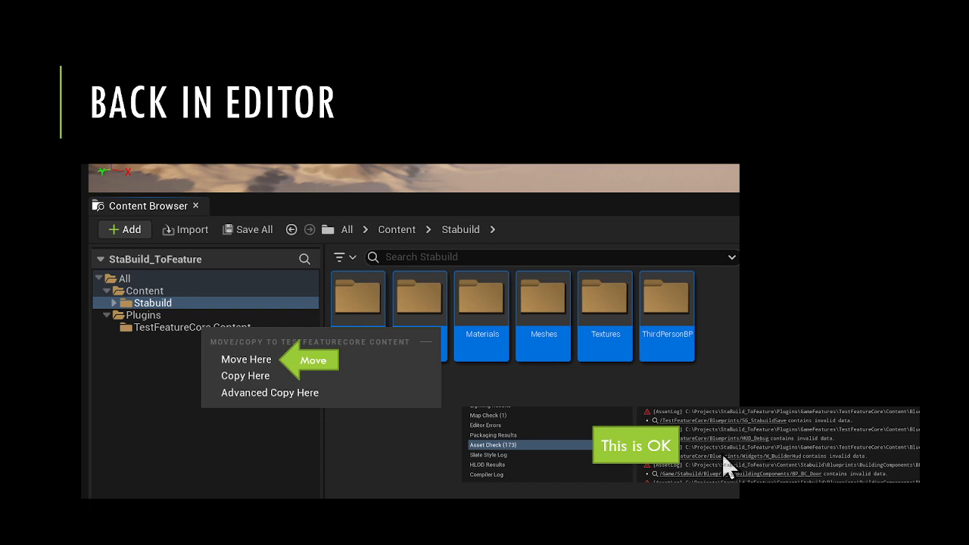
mouse_move(555, 462)
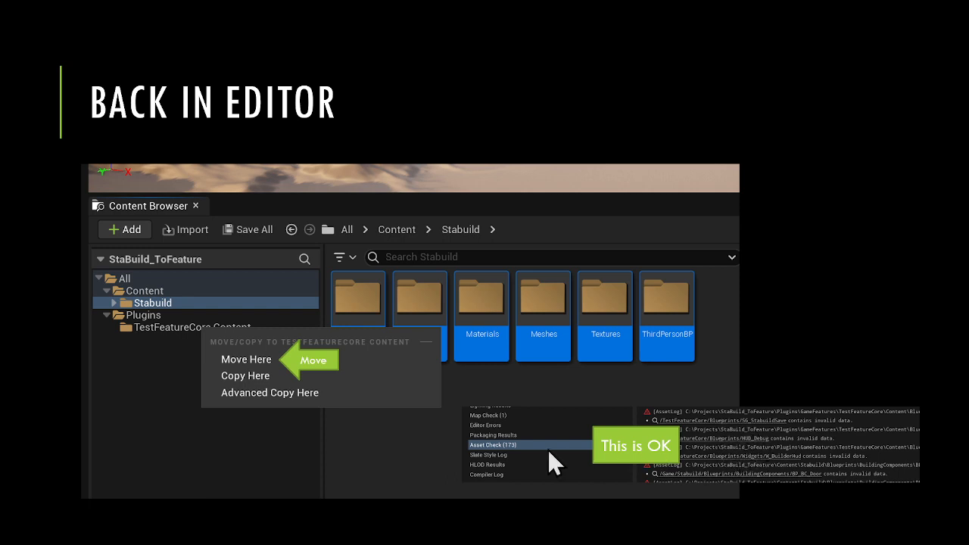
mouse_move(753, 466)
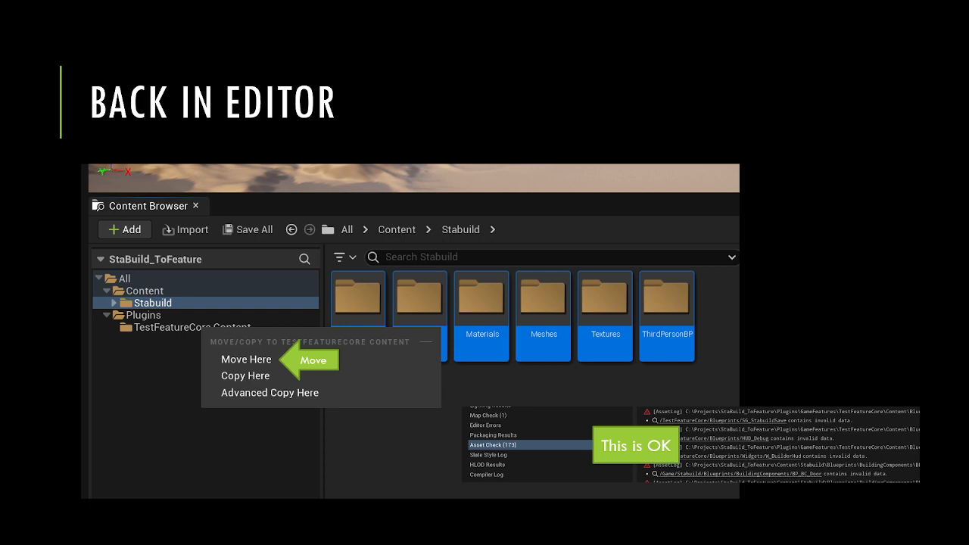
mouse_move(738, 383)
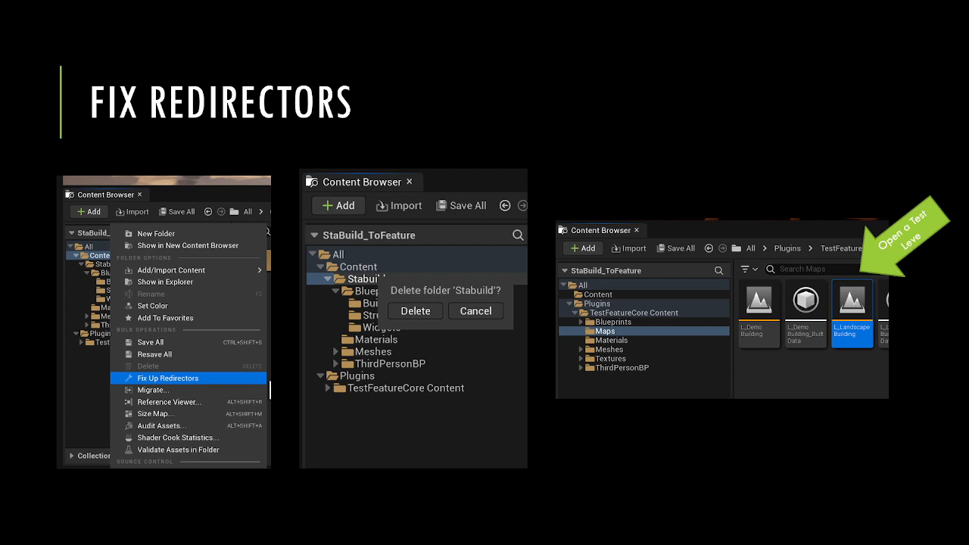
mouse_move(93, 286)
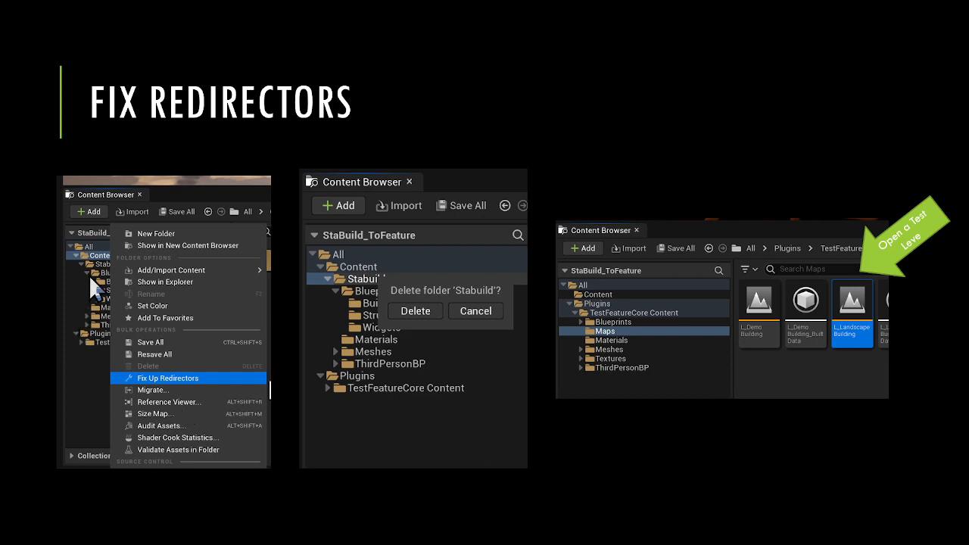
mouse_move(90, 280)
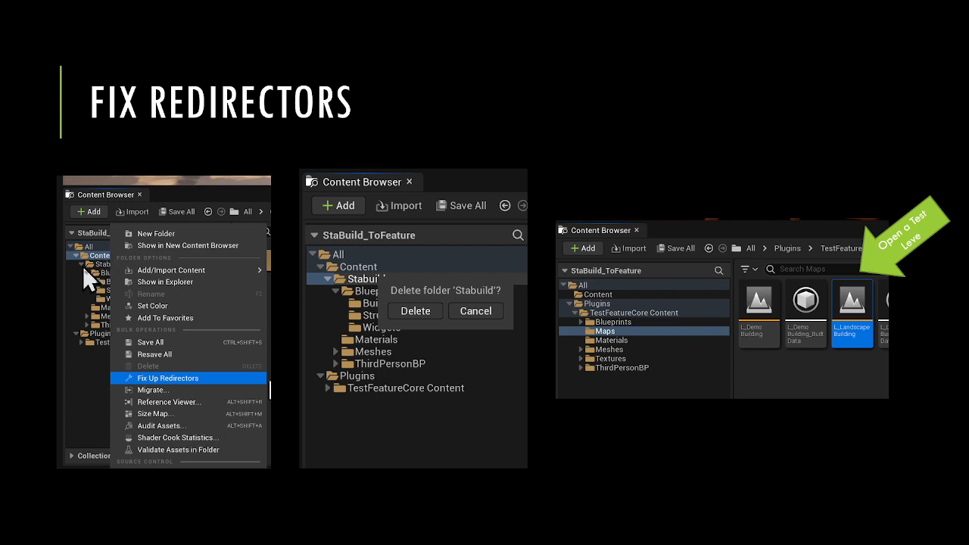
mouse_move(195, 259)
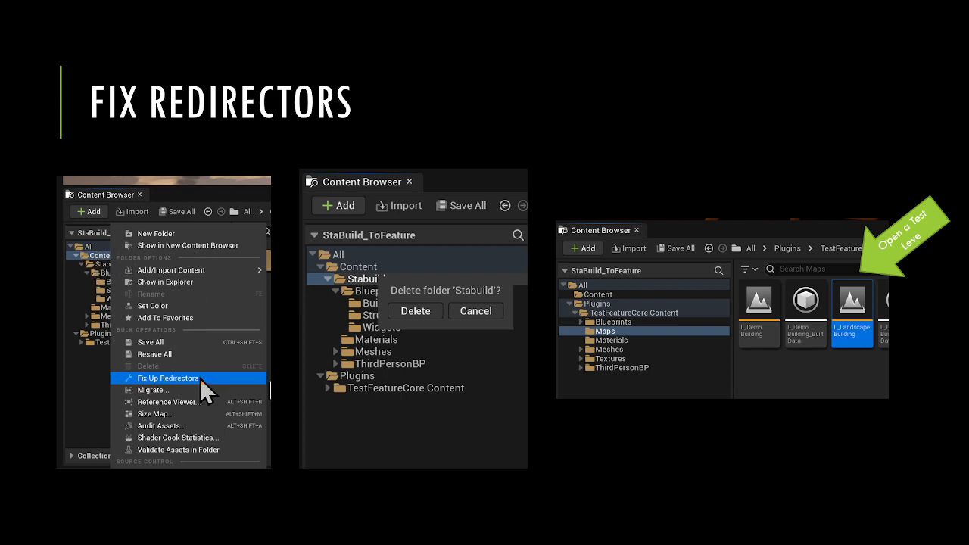
mouse_move(125, 356)
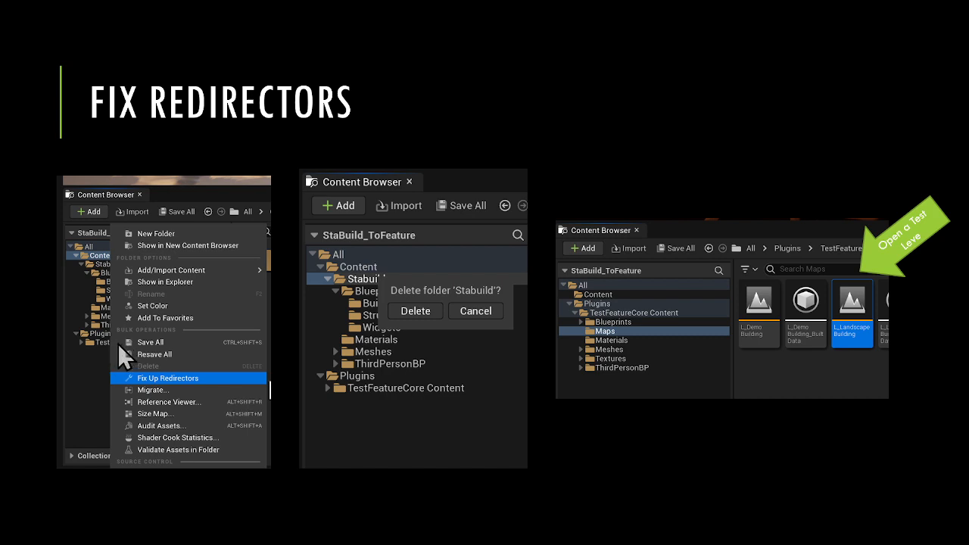
mouse_move(113, 315)
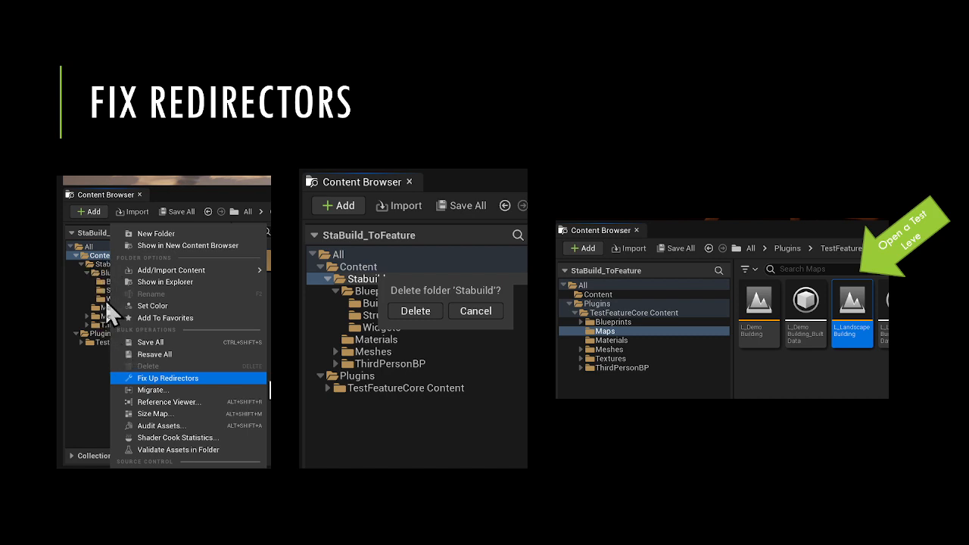
mouse_move(102, 334)
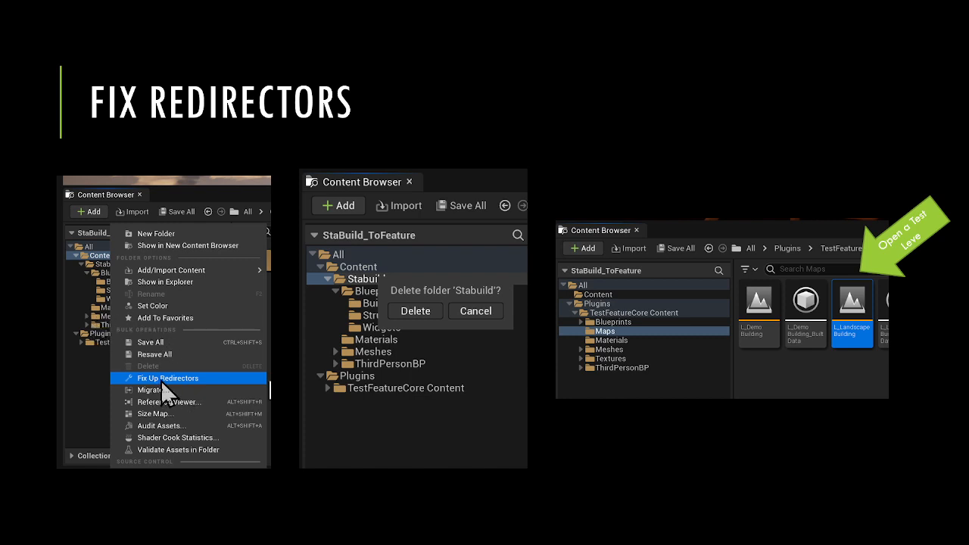
mouse_move(216, 392)
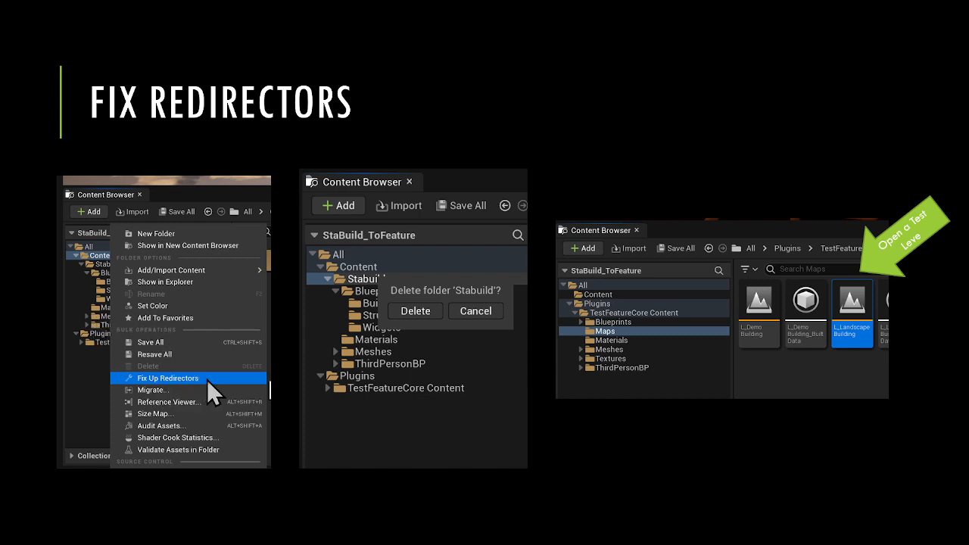
mouse_move(388, 378)
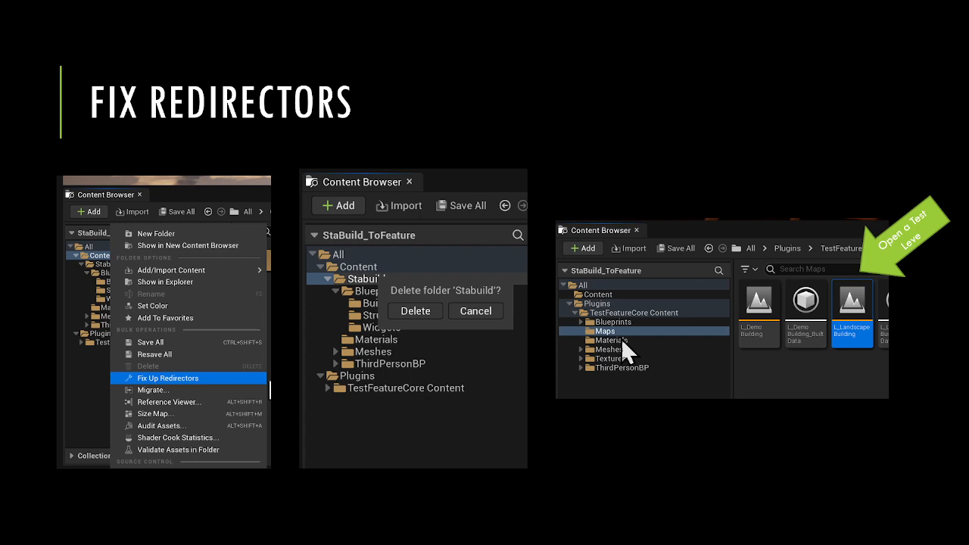
mouse_move(621, 303)
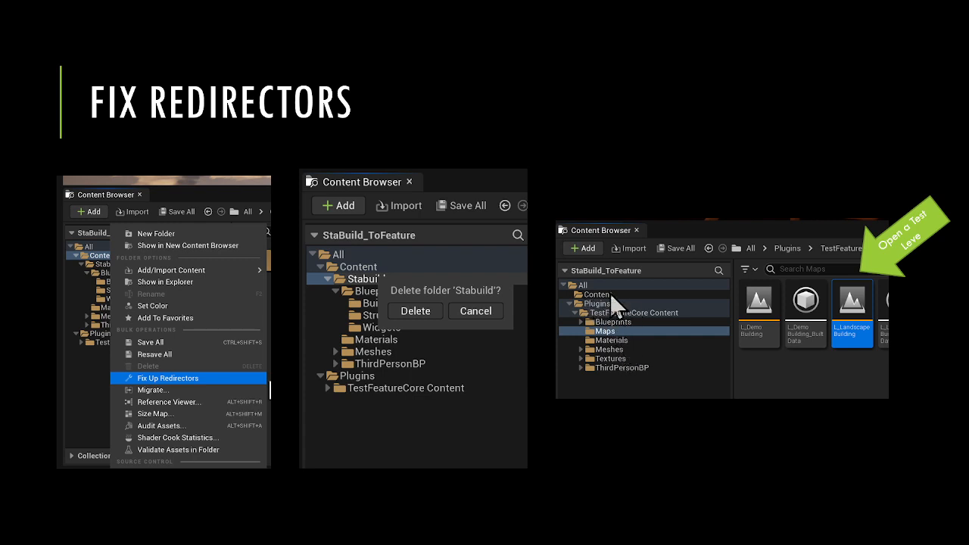
mouse_move(623, 345)
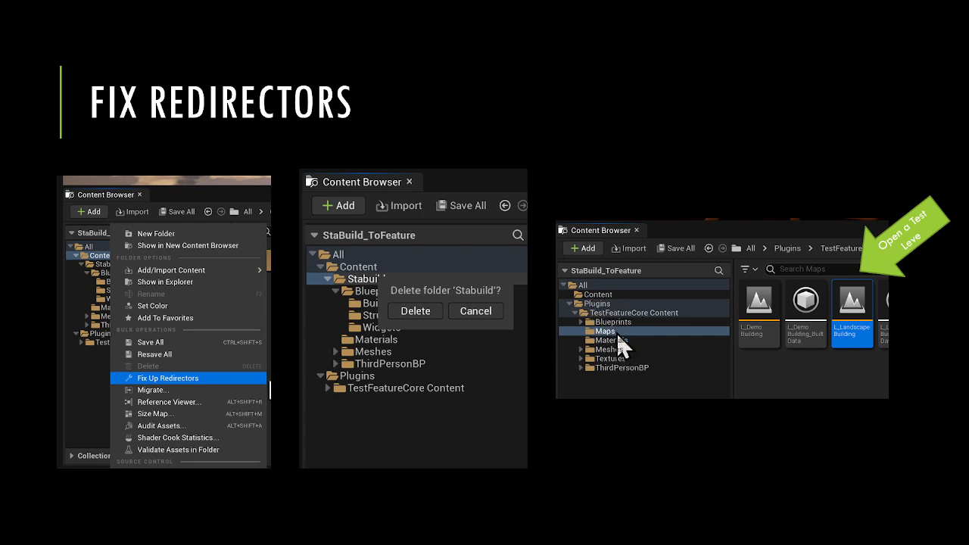
mouse_move(642, 324)
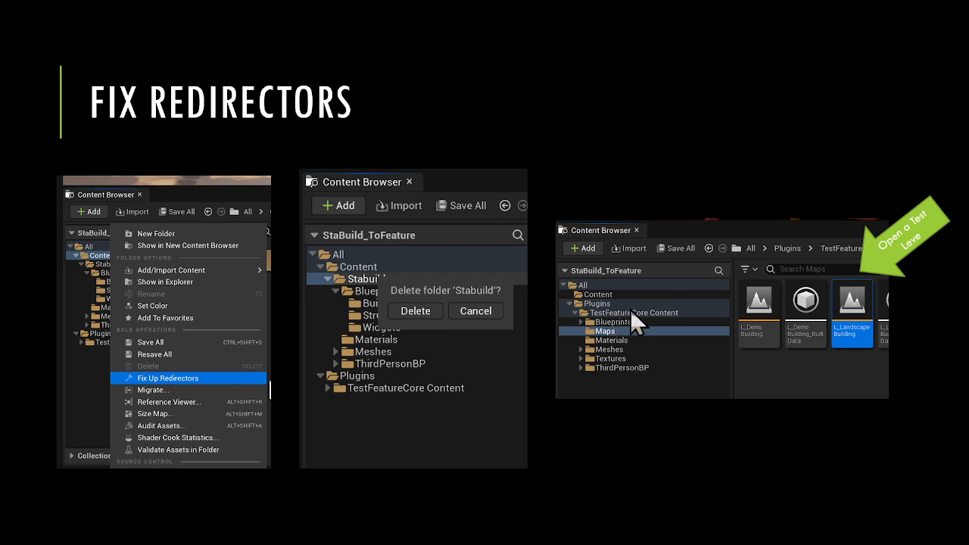
mouse_move(644, 325)
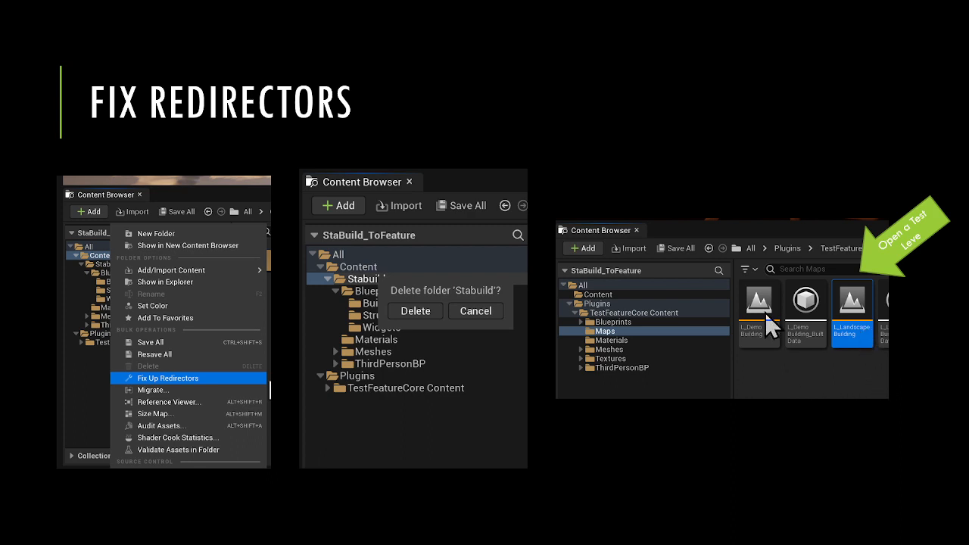
mouse_move(801, 373)
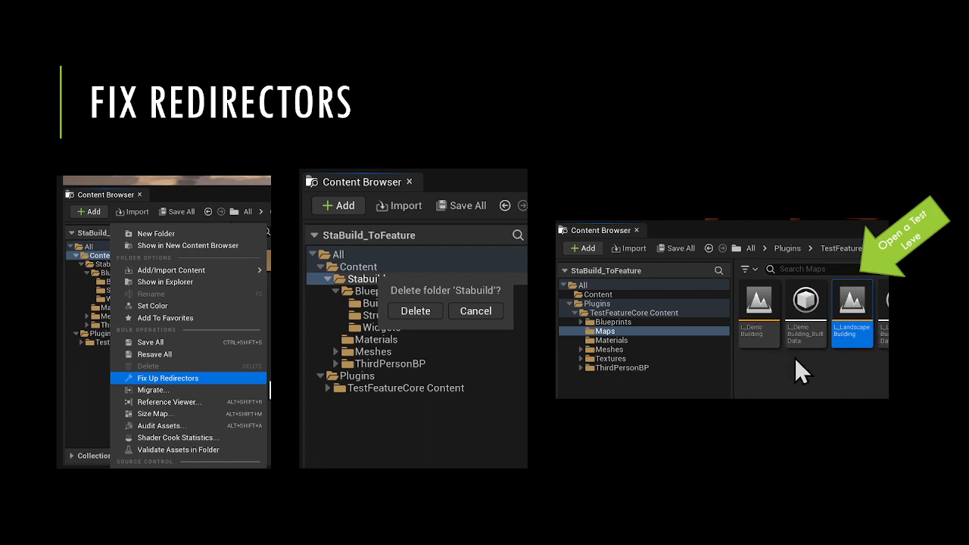
mouse_move(780, 371)
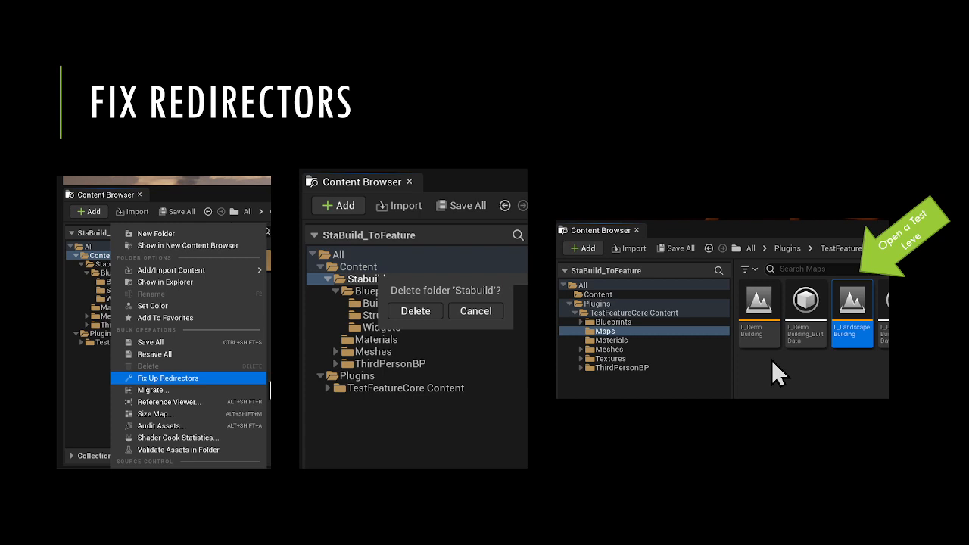
mouse_move(747, 384)
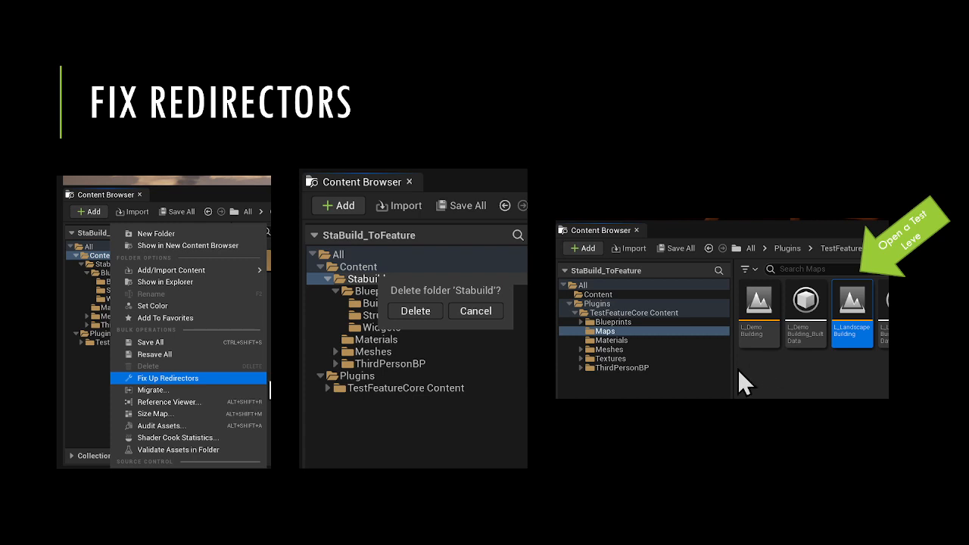
Bring up the Alt+Tab window switcher from the Fix Redirectors slide
key(alt+tab)
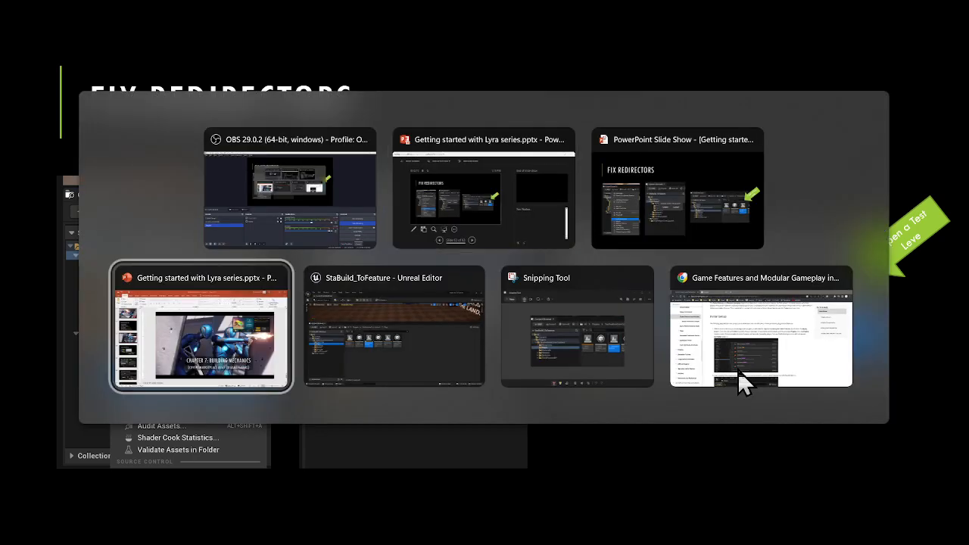
Switch to the StaBuild_ToFeature Unreal Editor window and enlarge the viewport above the Content Browser
click(393, 327)
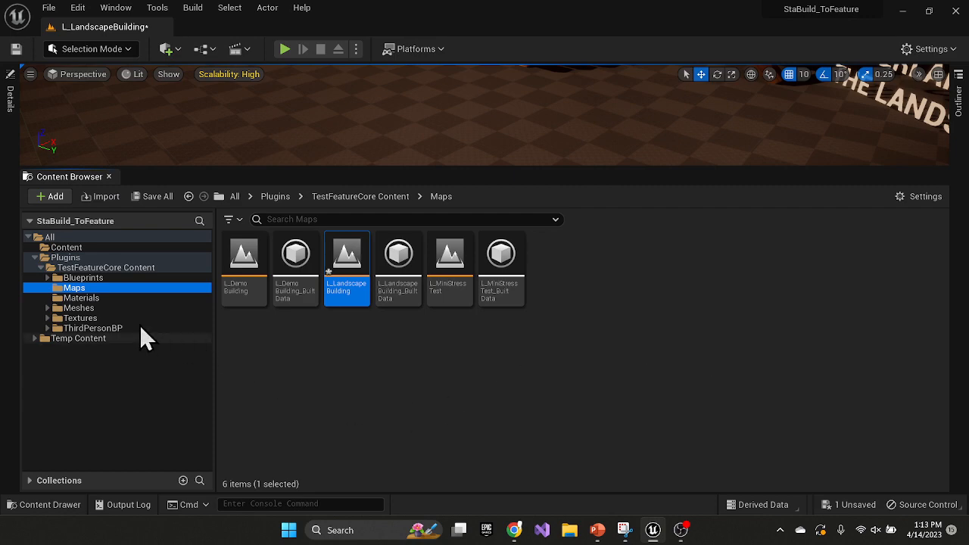
click(74, 288)
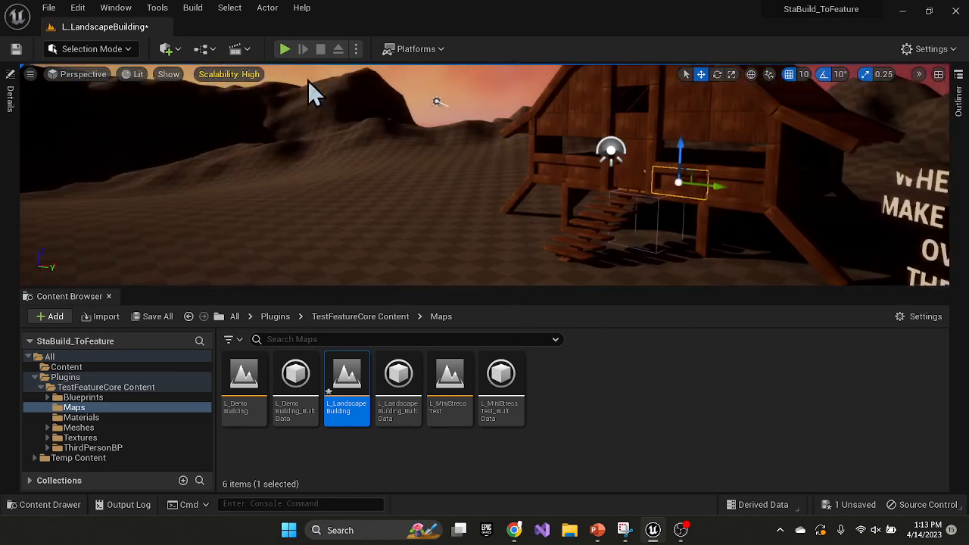
click(285, 49)
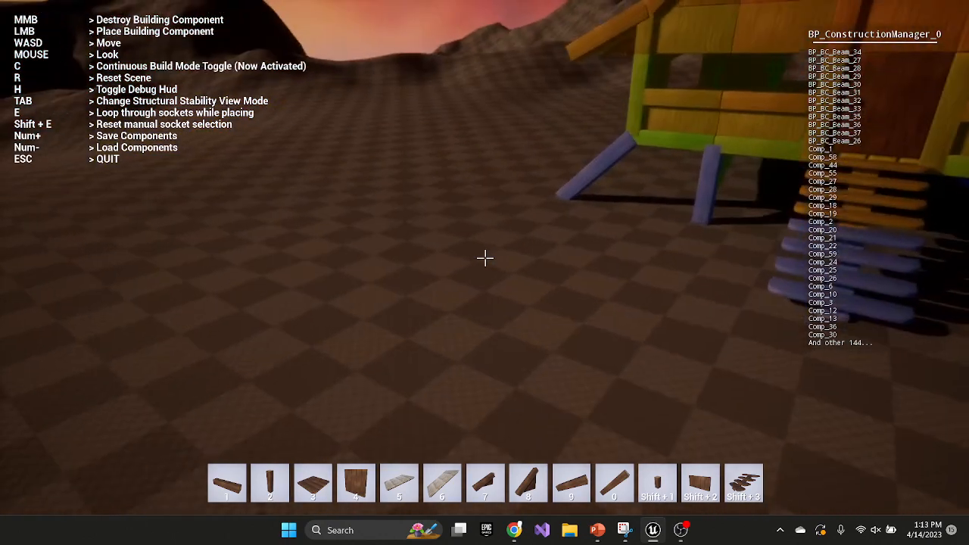
click(484, 258)
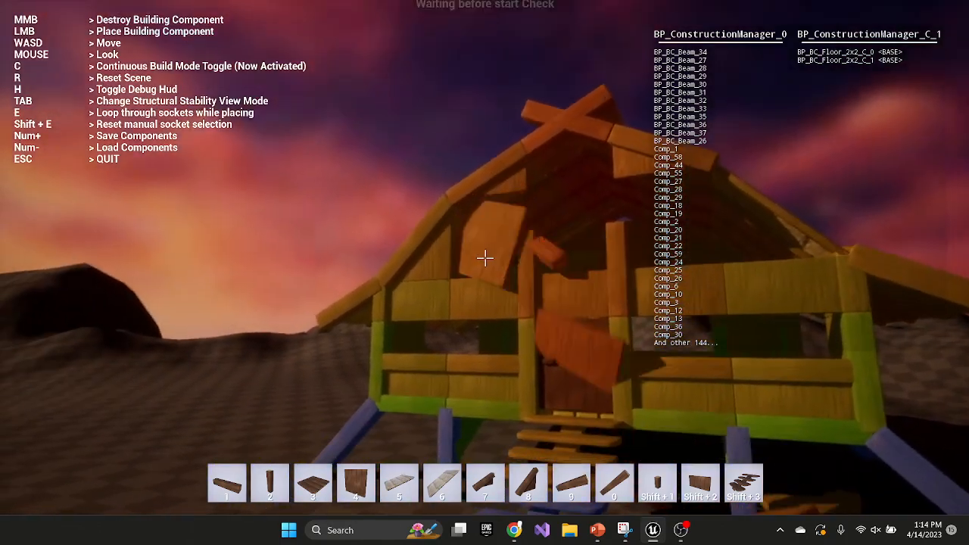
middle_click(485, 257)
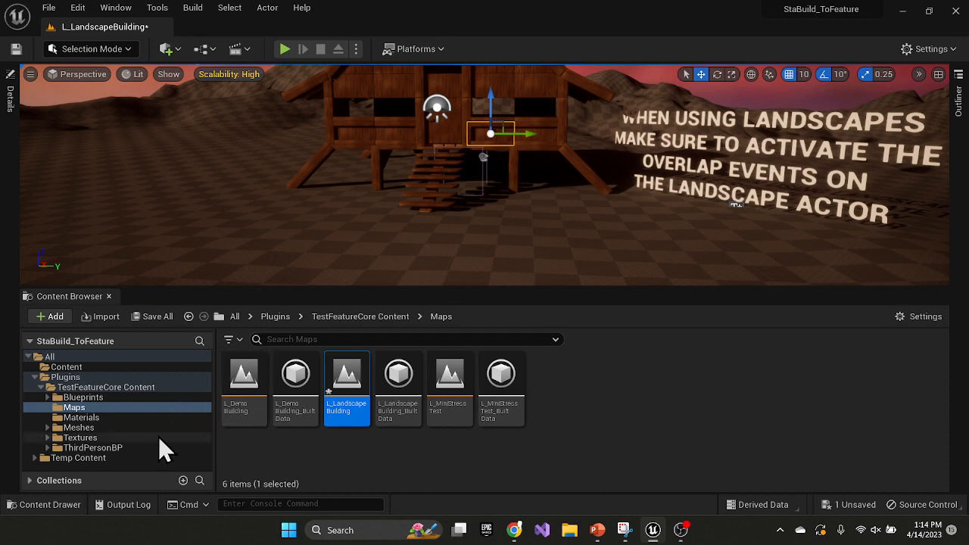
mouse_move(188, 455)
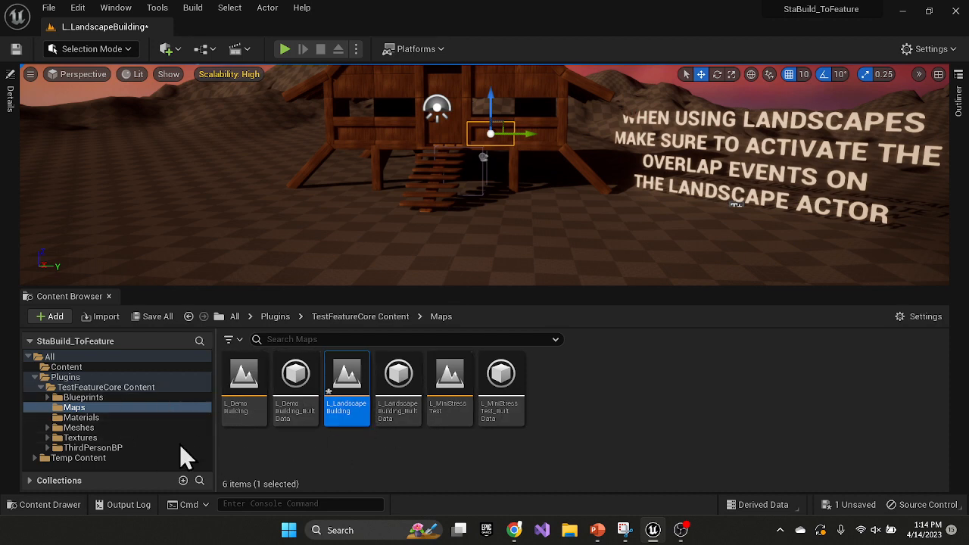
mouse_move(361, 286)
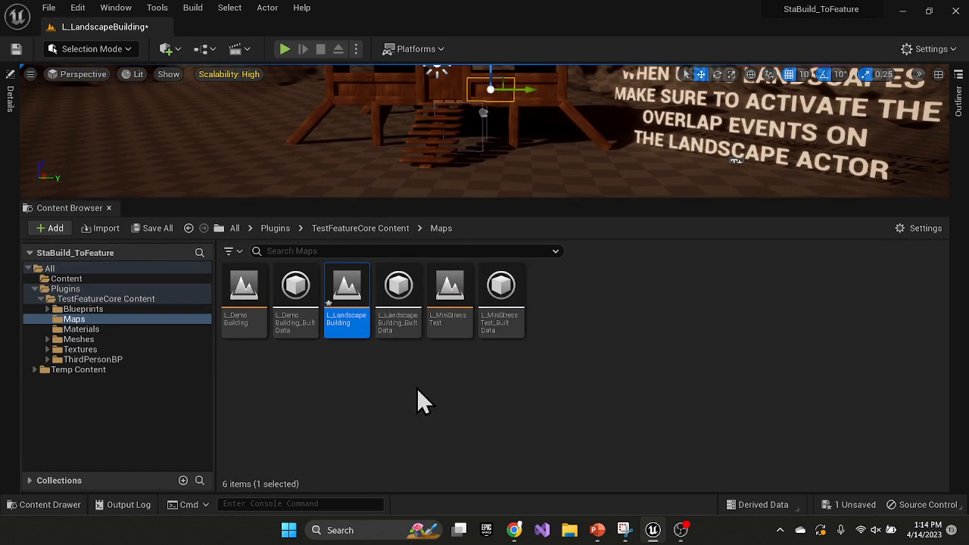
Select TestFeatureCore Content under Plugins in the Content Browser folder tree
click(104, 298)
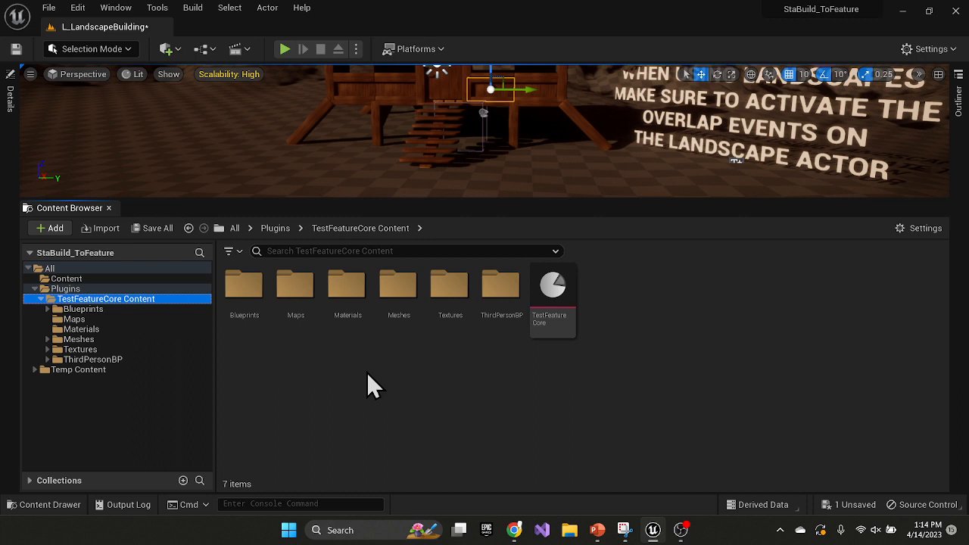
mouse_move(399, 381)
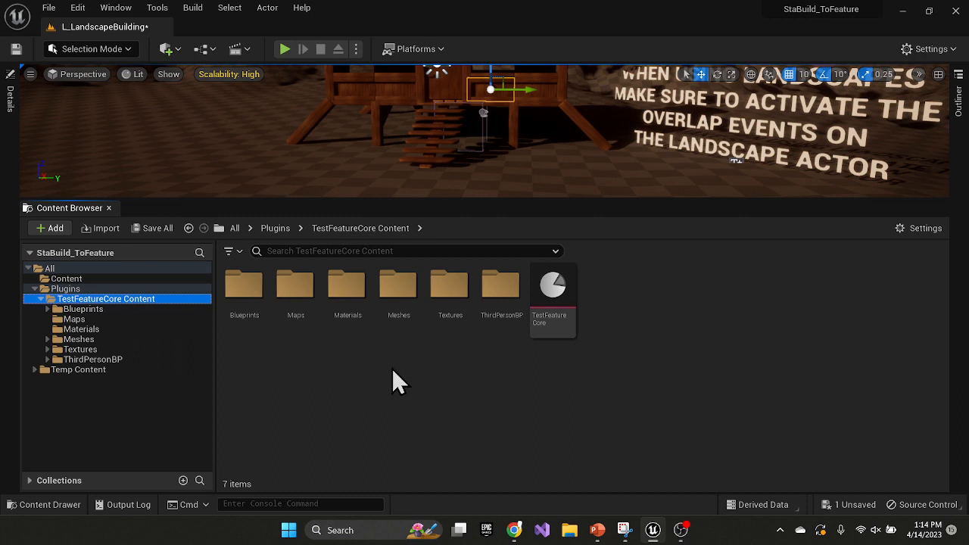
mouse_move(530, 390)
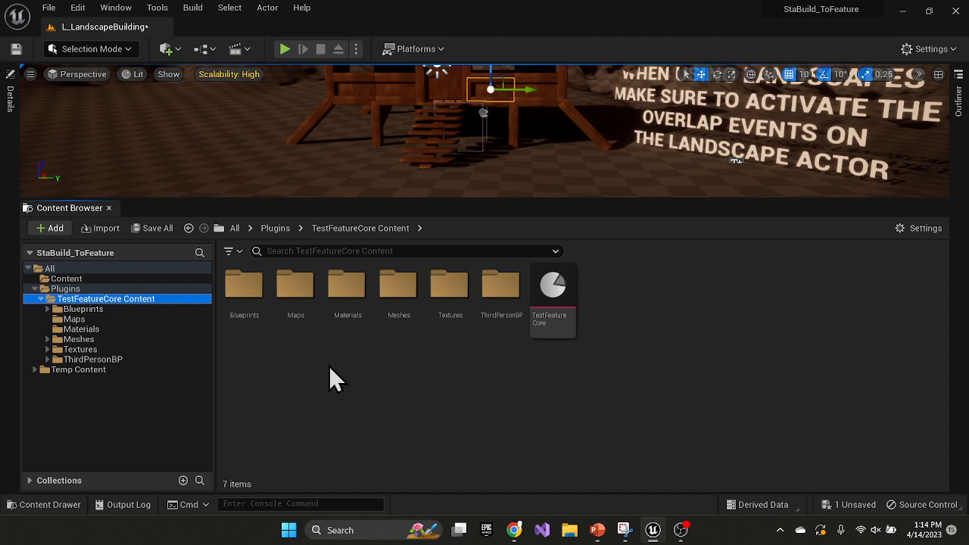
mouse_move(362, 382)
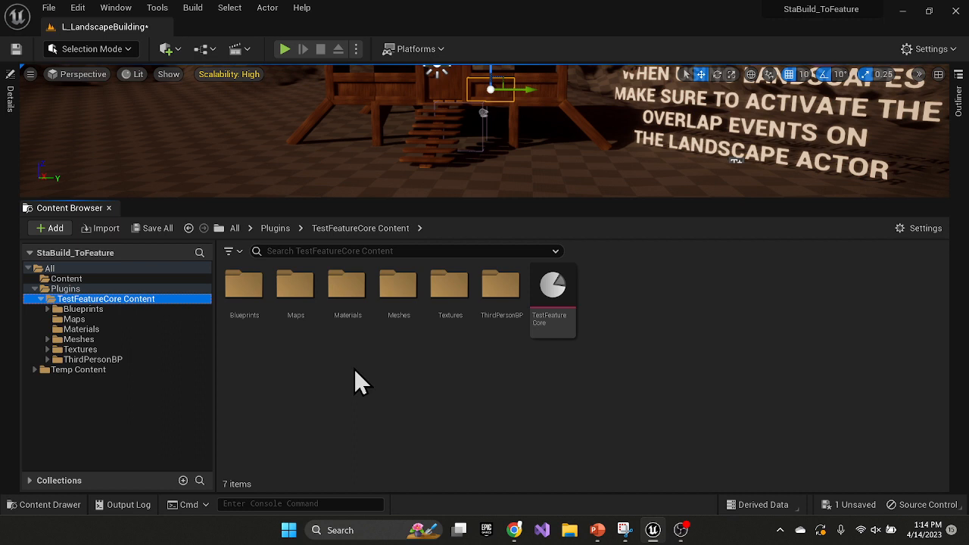
mouse_move(333, 91)
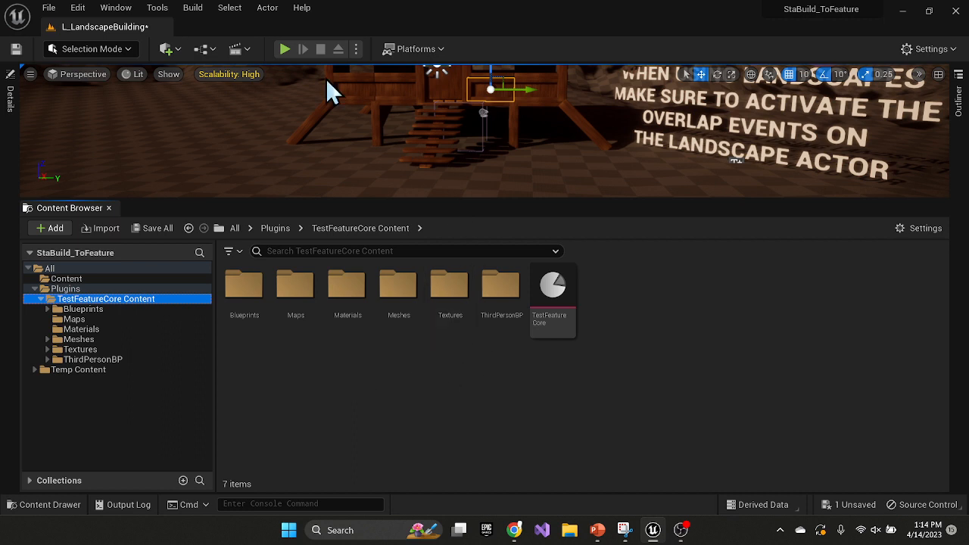
mouse_move(114, 123)
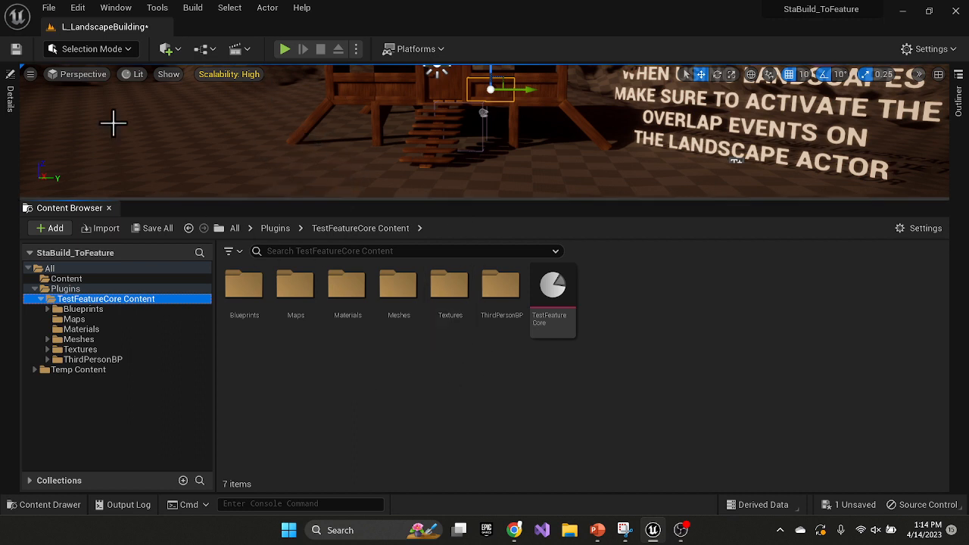